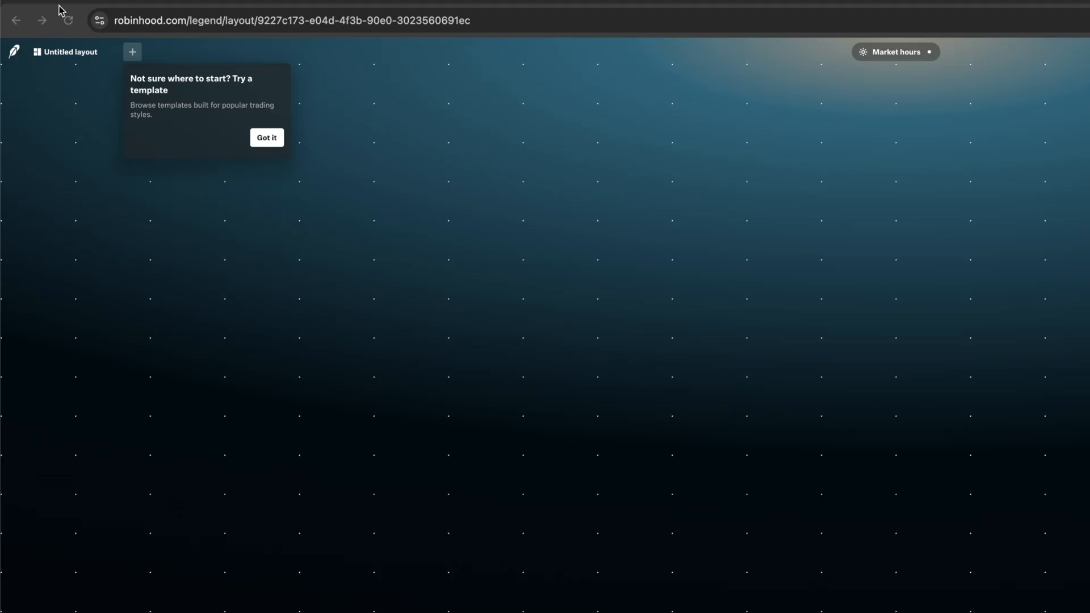
mouse_move(69, 51)
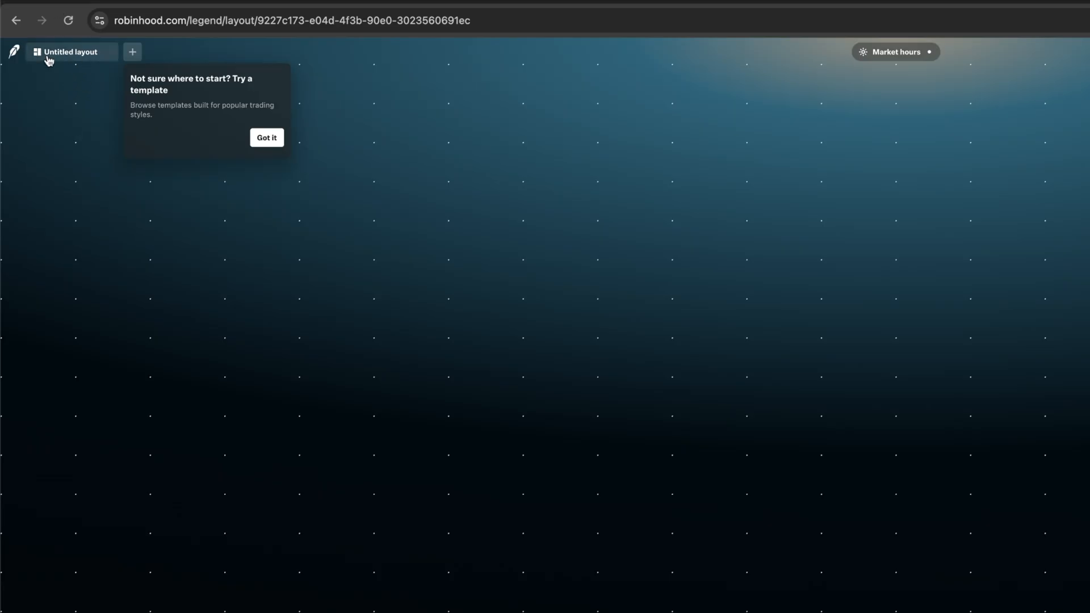
mouse_move(119, 66)
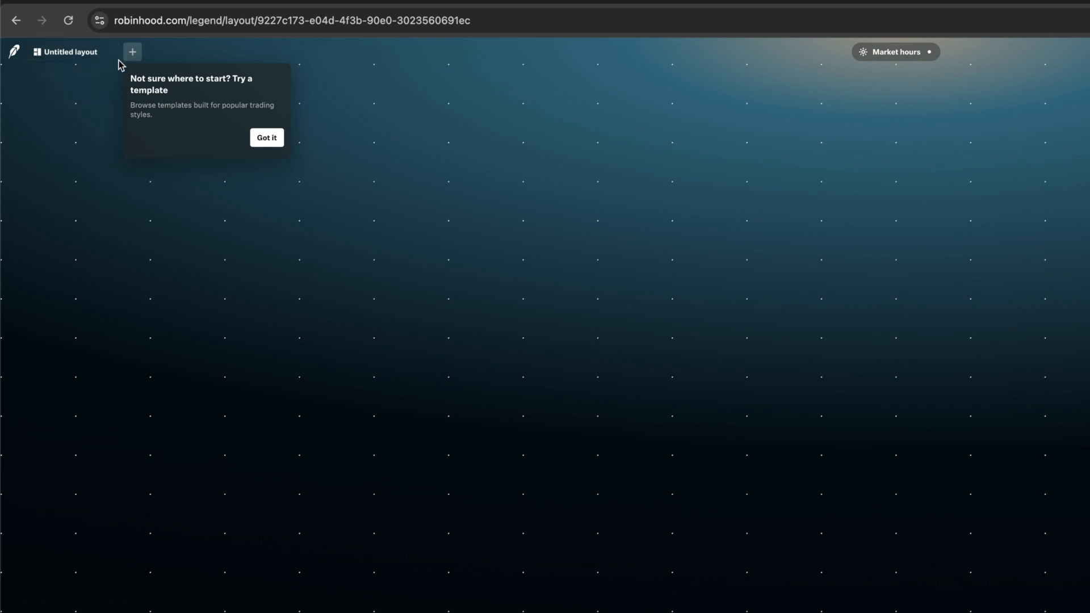
mouse_move(266, 138)
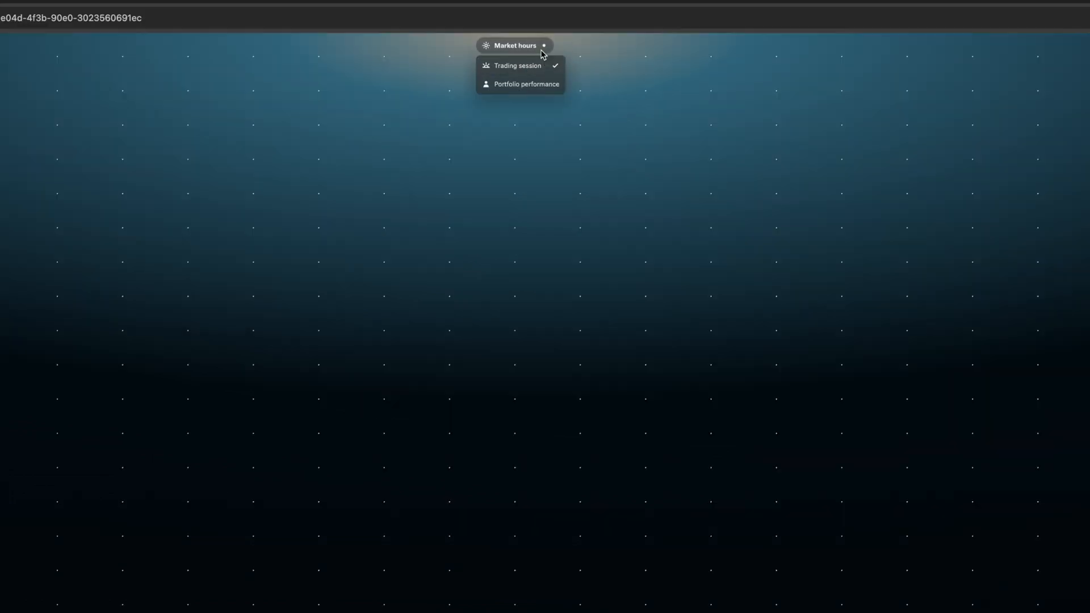
mouse_move(519, 46)
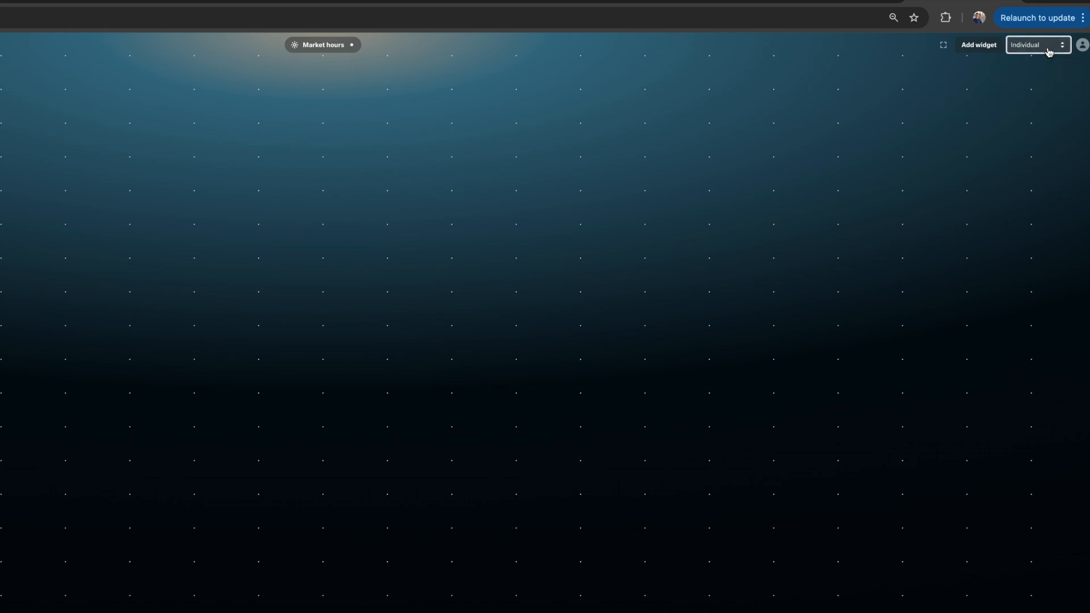
mouse_move(1082, 44)
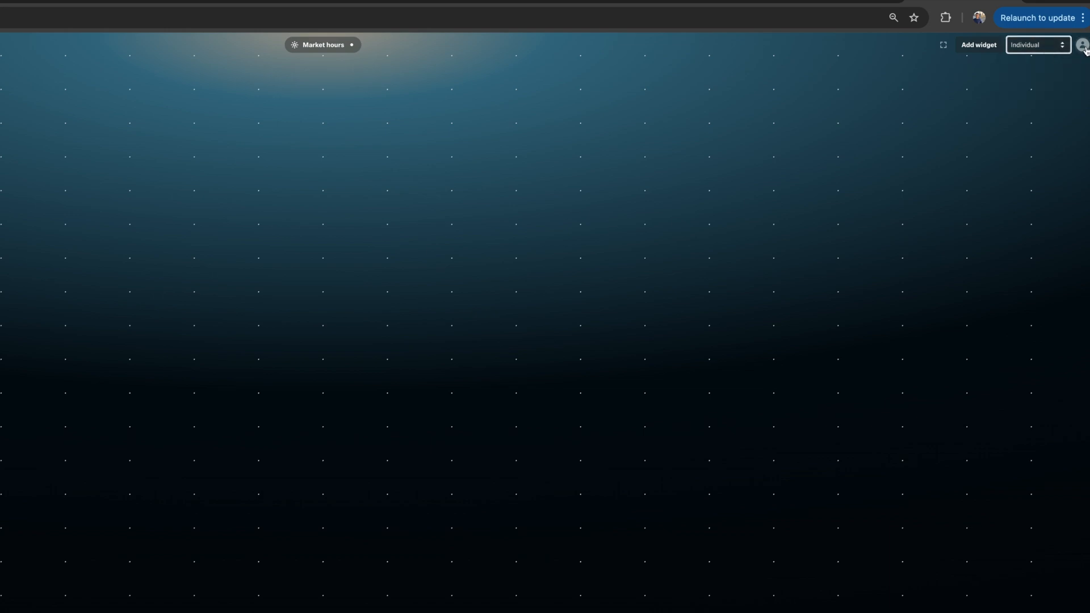
- Check the account balance summary, dismiss the template tip and start a new layout
left_click(1082, 44)
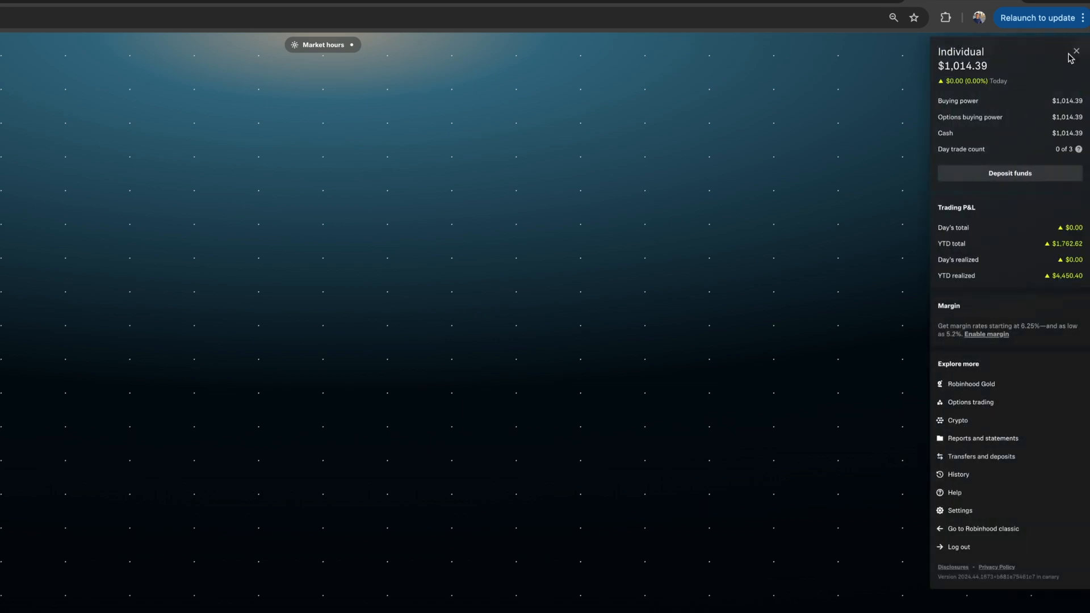
mouse_move(841, 116)
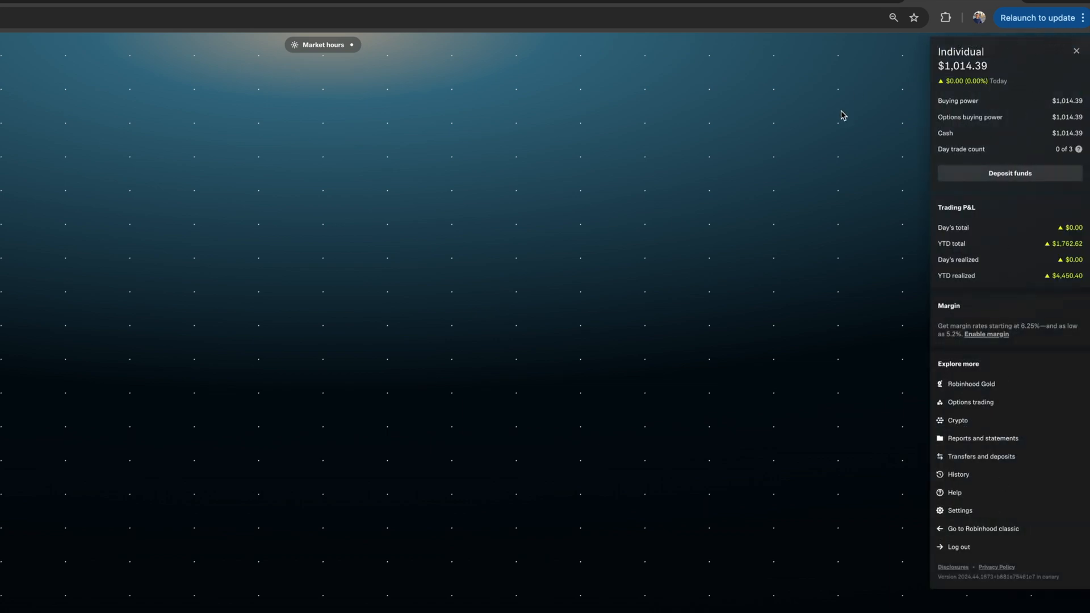
mouse_move(993, 262)
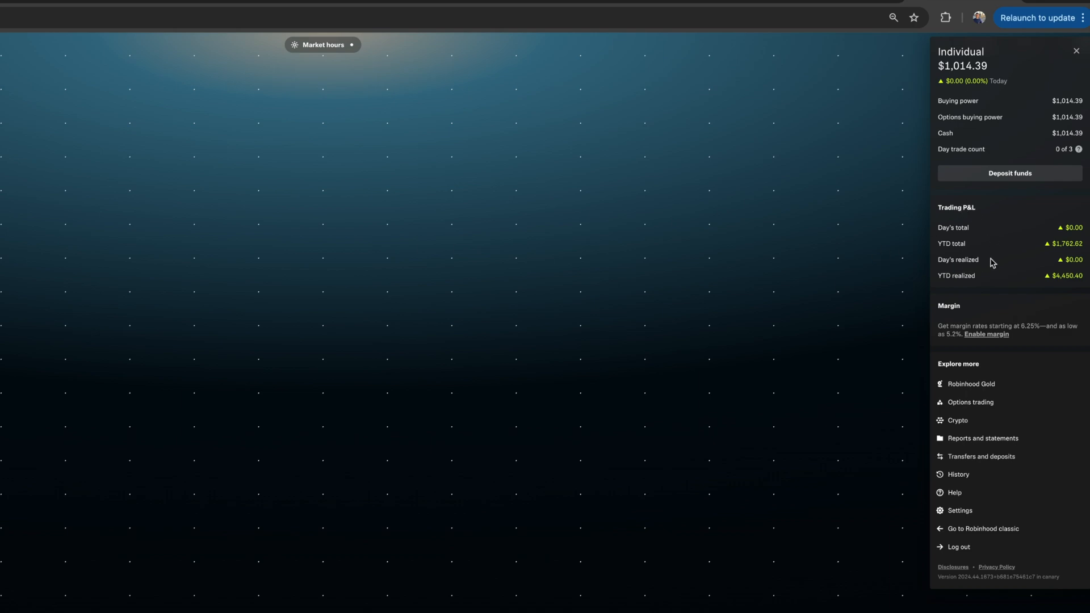
left_click(1076, 51)
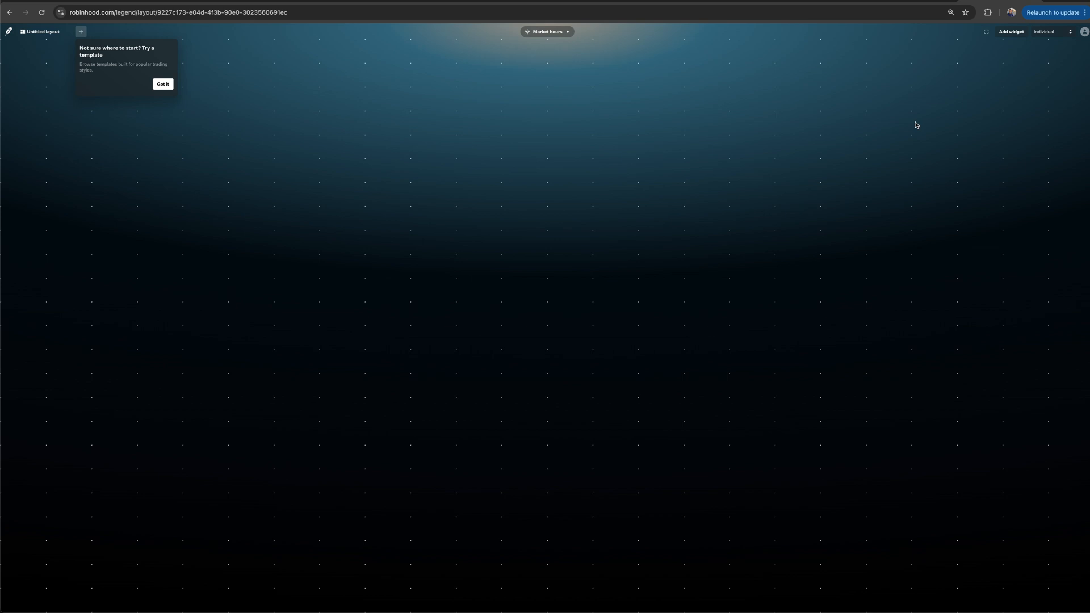
mouse_move(42, 32)
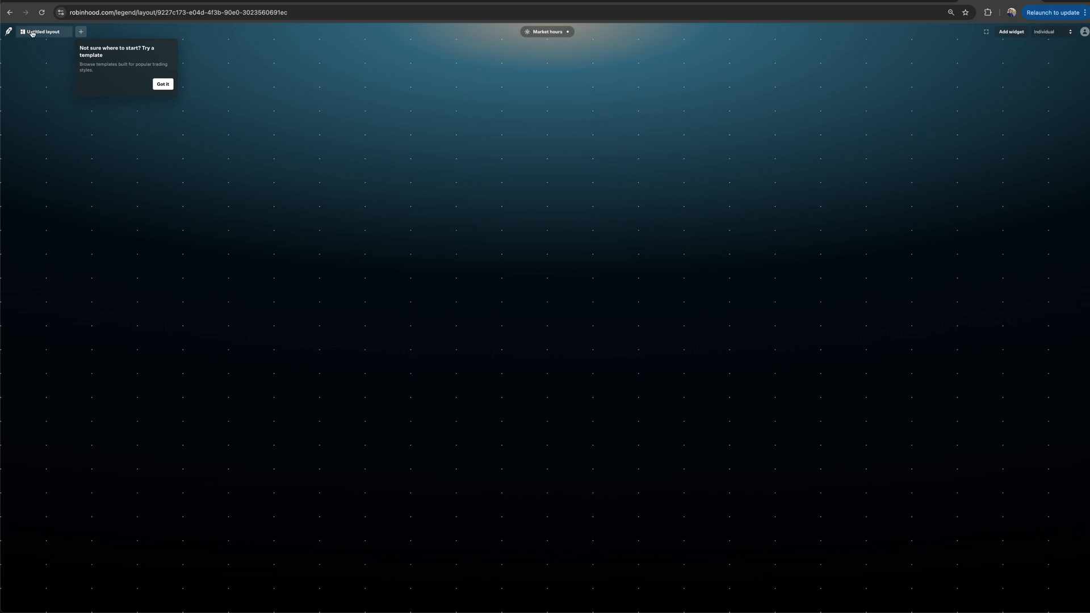
mouse_move(104, 54)
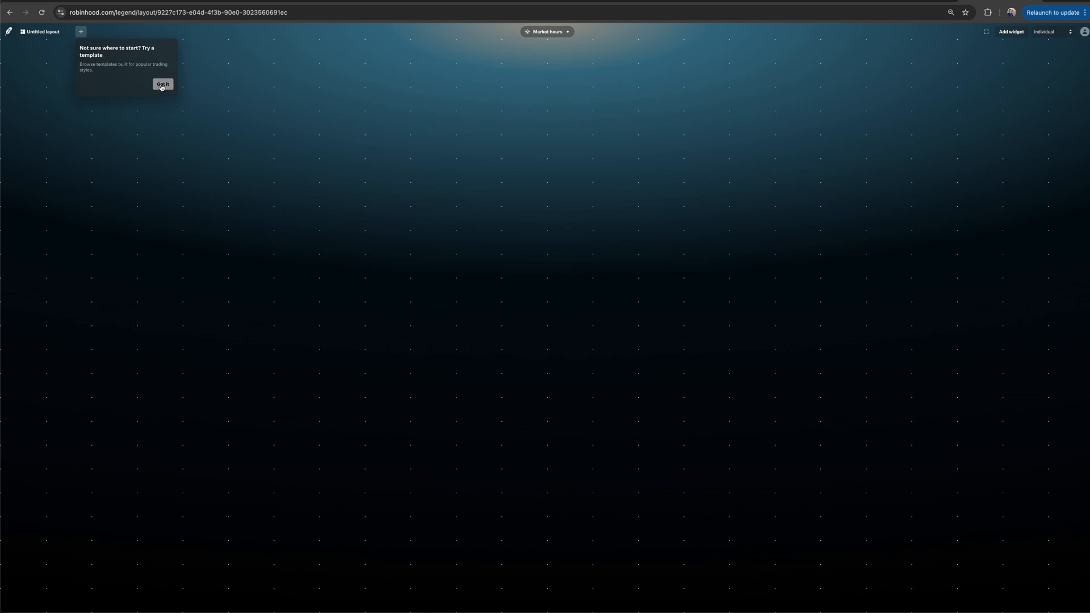
left_click(162, 84)
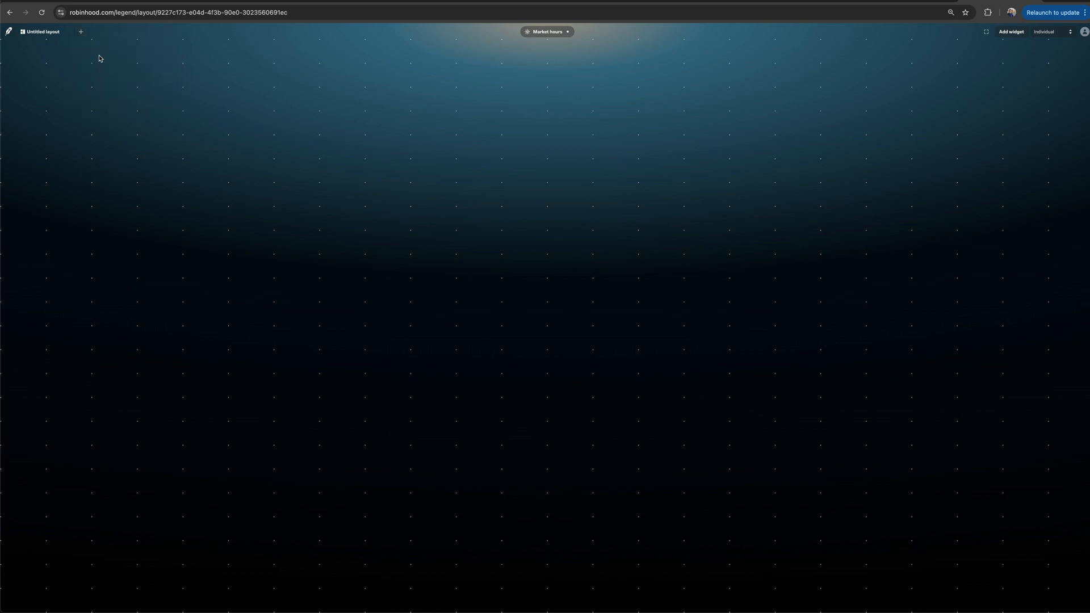
left_click(80, 31)
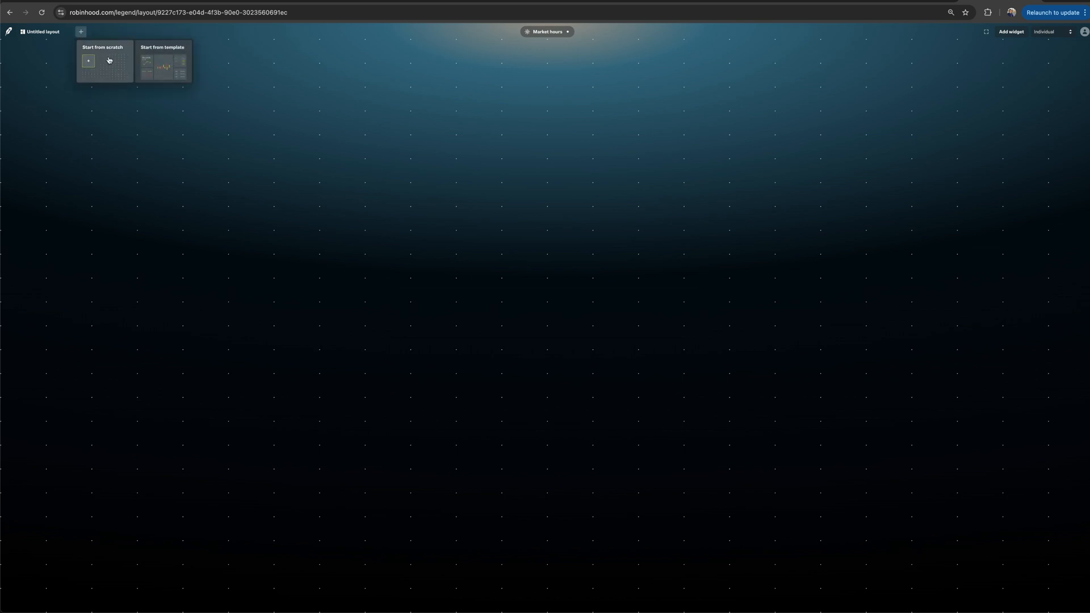
mouse_move(166, 67)
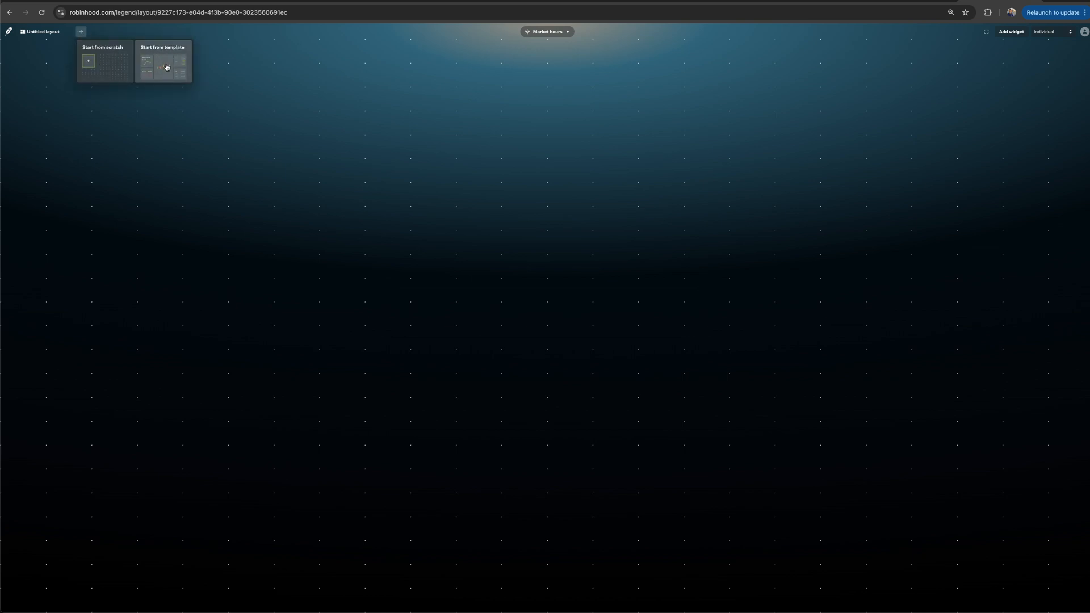
- Choose Start from template to see the gallery of ready-made layouts
left_click(164, 61)
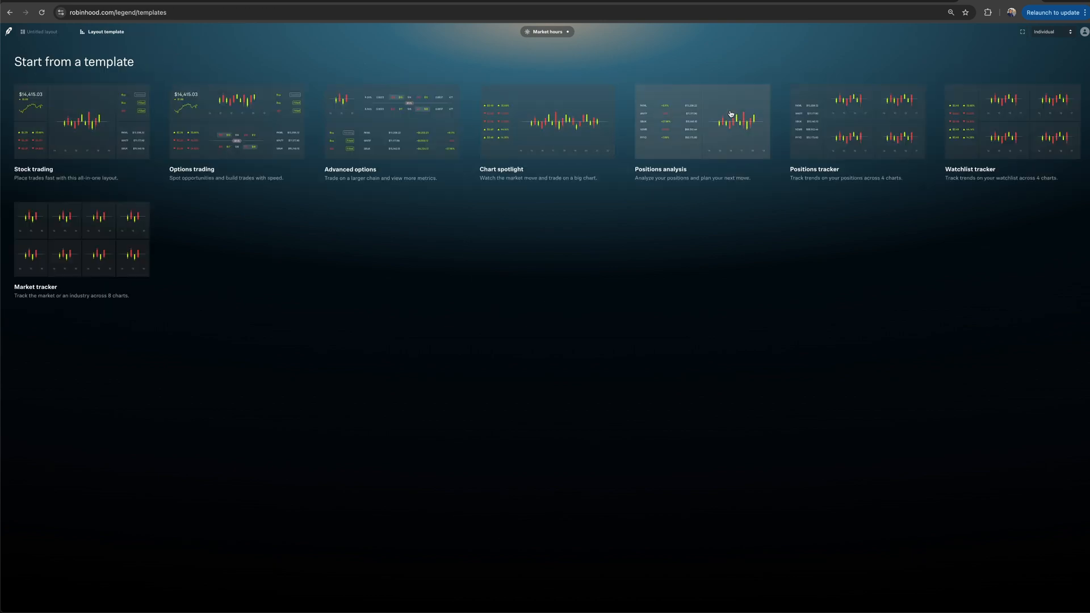
mouse_move(745, 282)
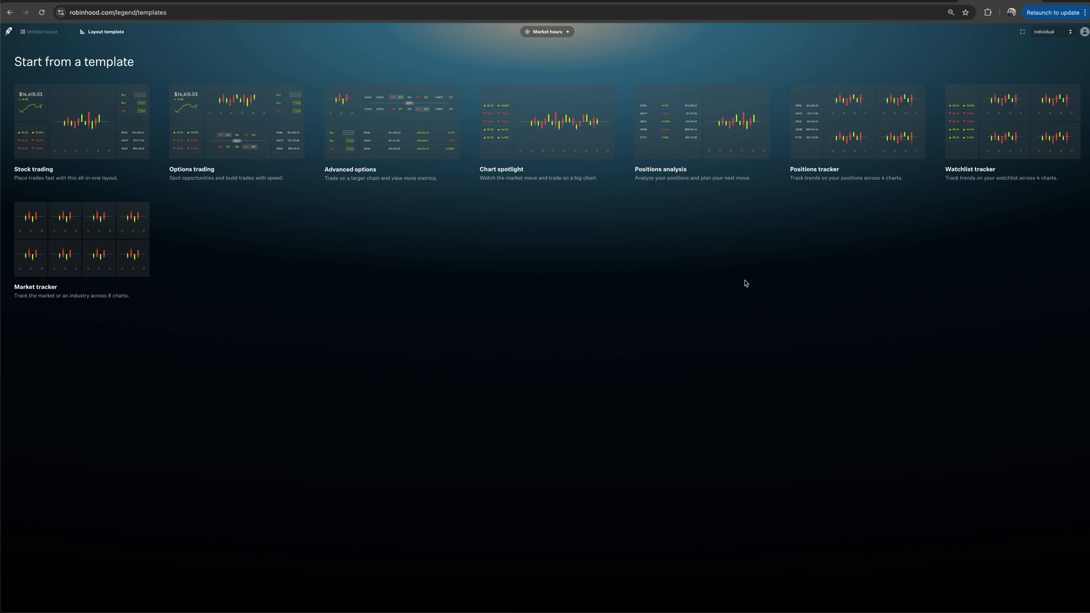
mouse_move(90, 236)
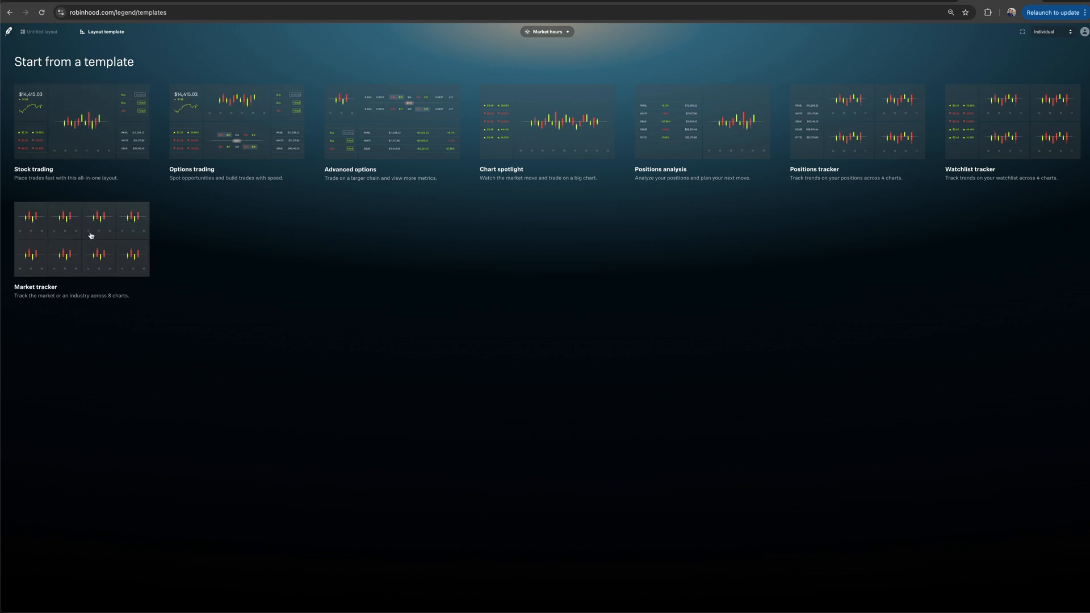
mouse_move(506, 265)
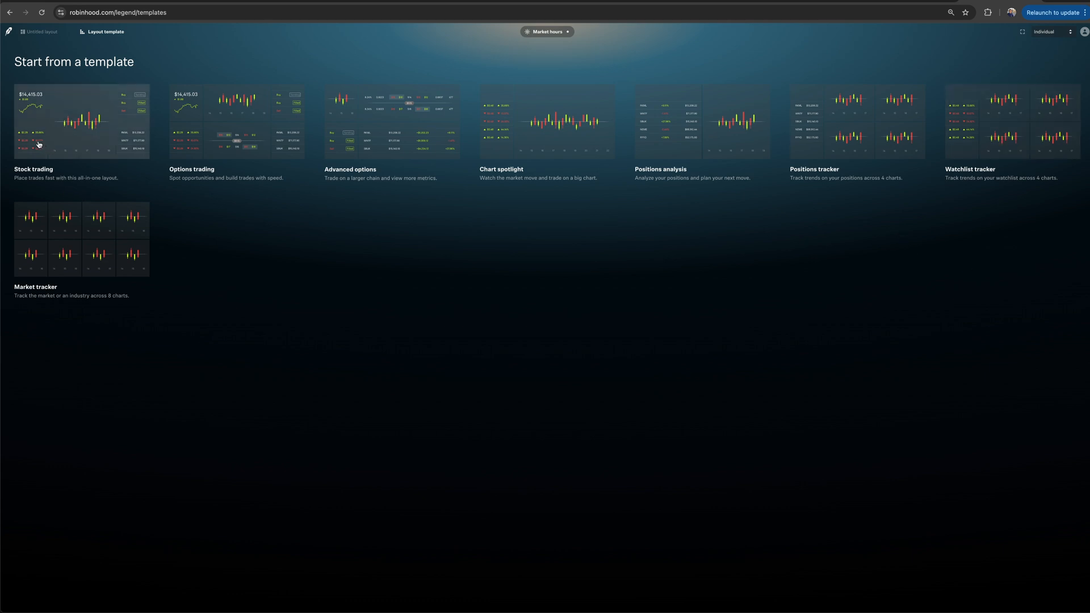
mouse_move(743, 345)
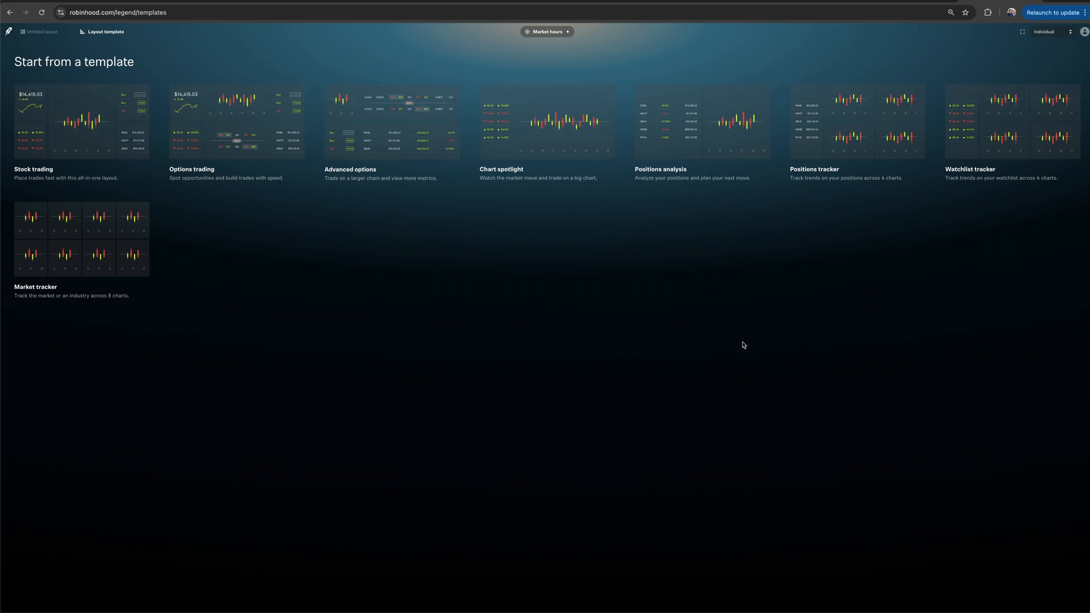
mouse_move(178, 283)
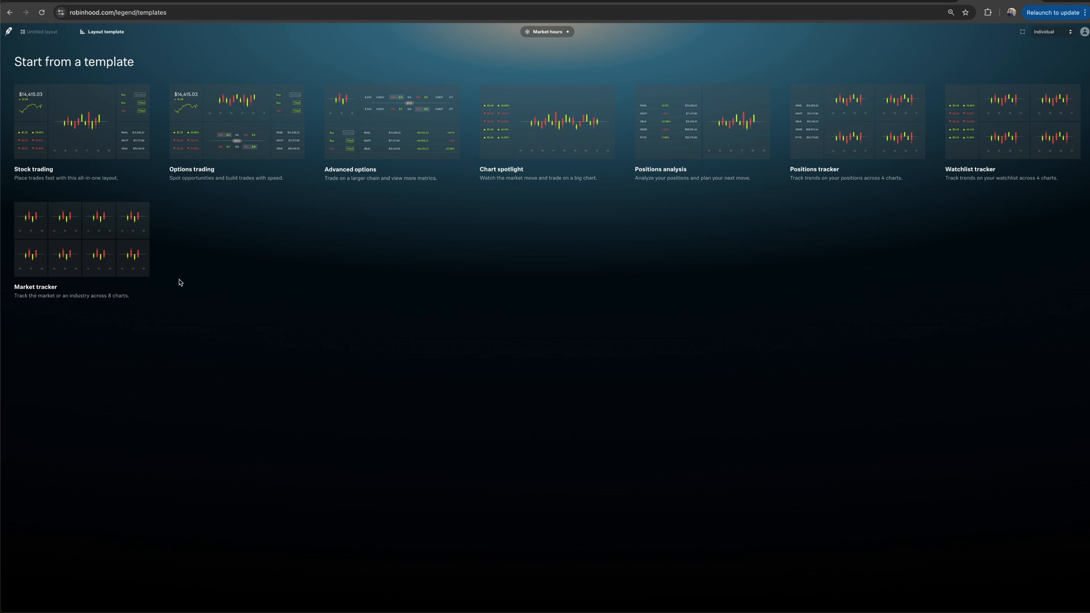
mouse_move(108, 284)
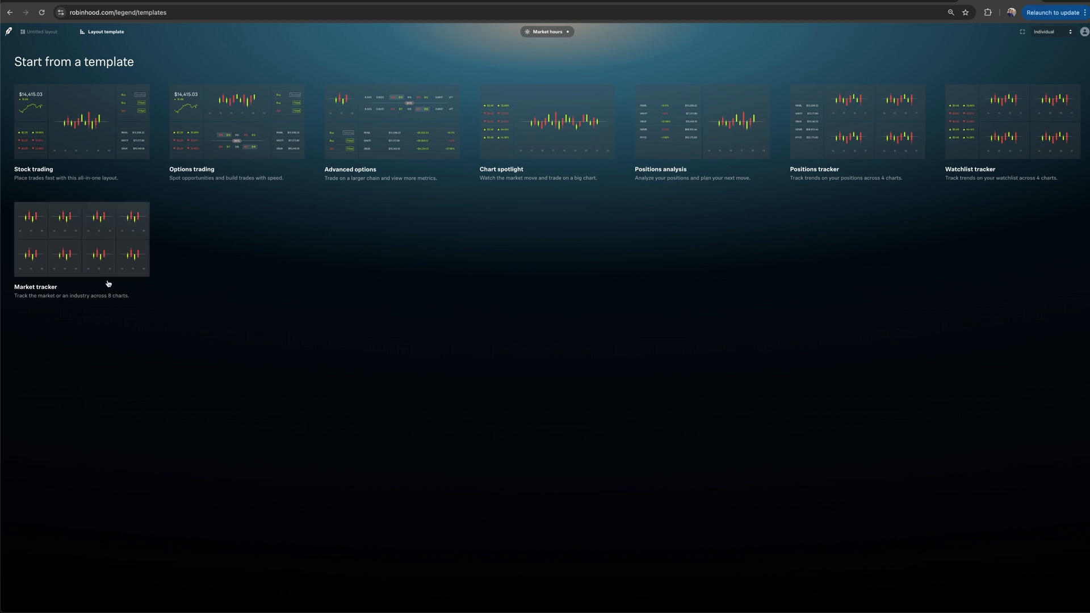
mouse_move(113, 302)
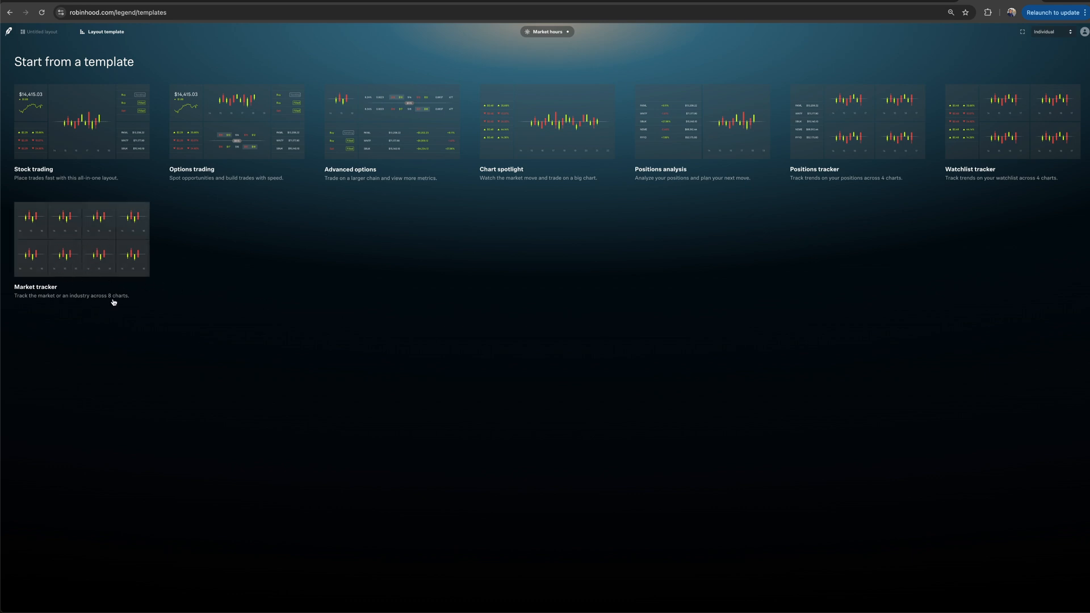
mouse_move(81, 249)
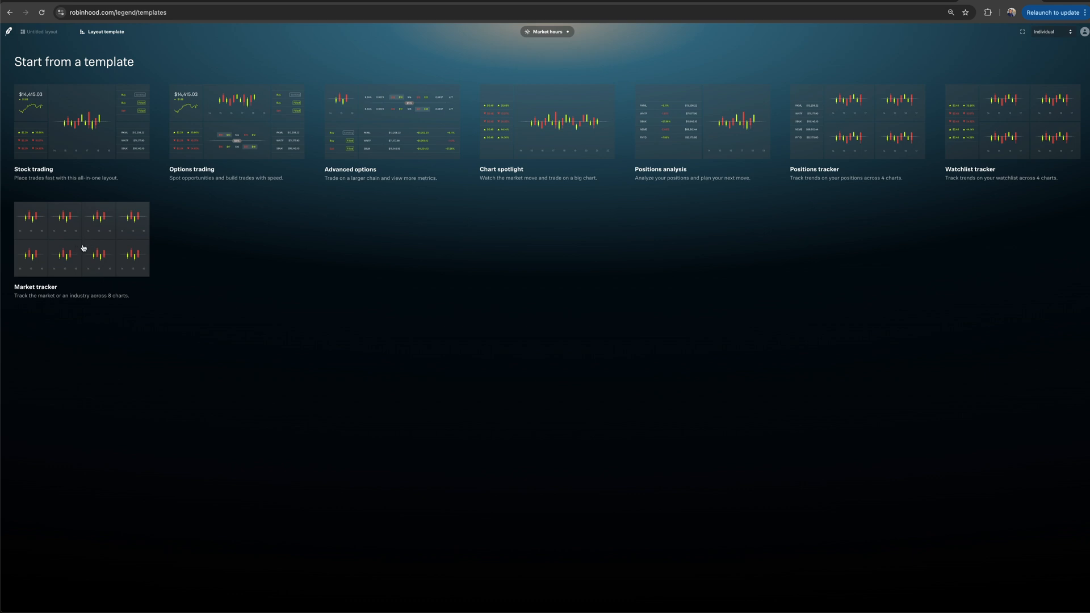
left_click(82, 239)
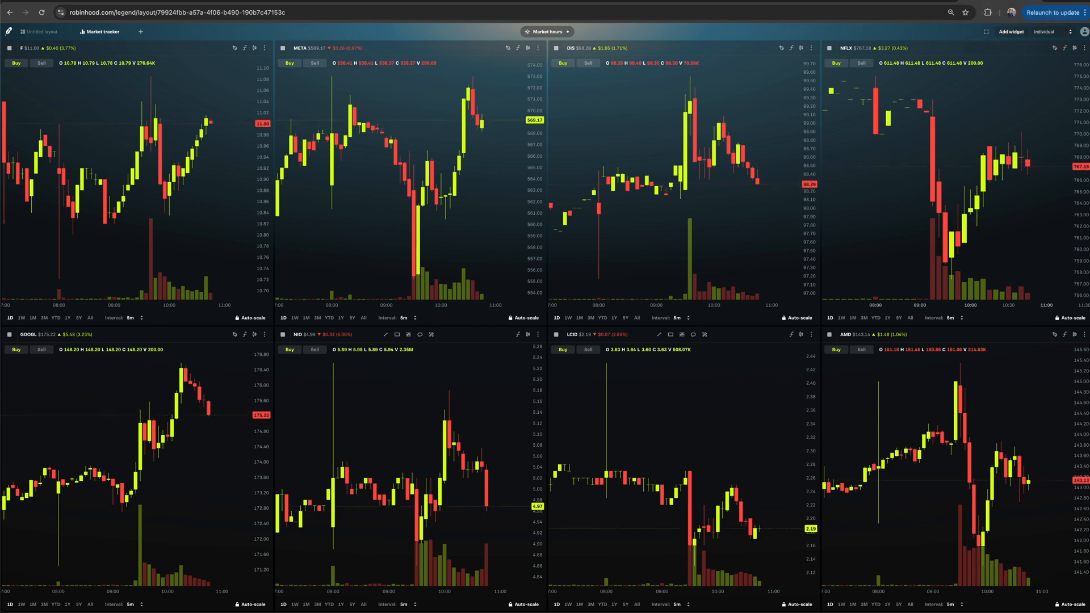
mouse_move(660, 202)
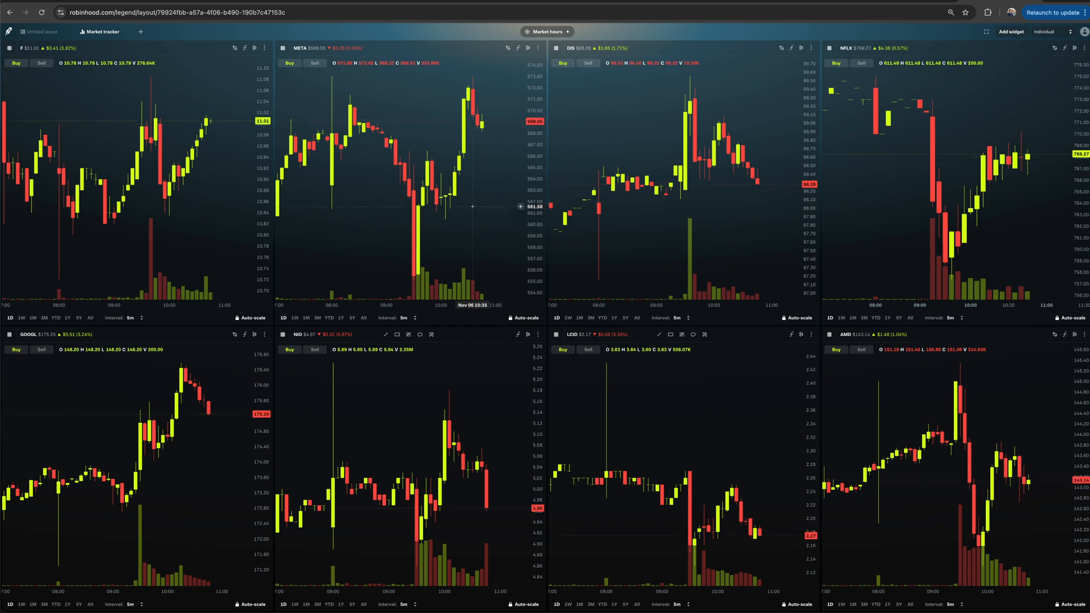
mouse_move(800, 423)
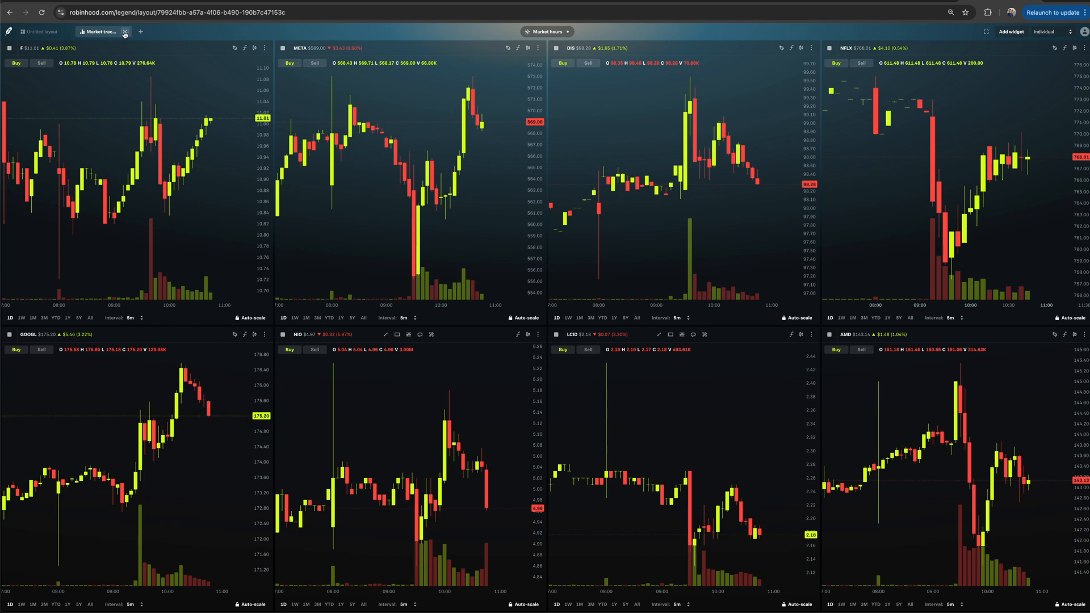
- Delete the Market tracker layout, then create and close an extra blank layout
left_click(125, 32)
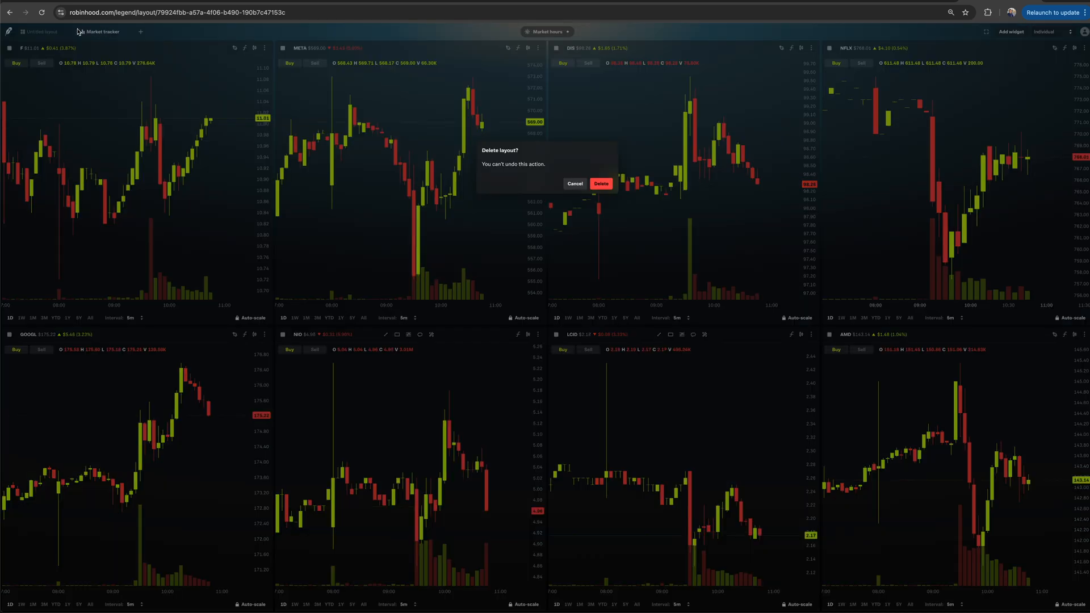
left_click(600, 184)
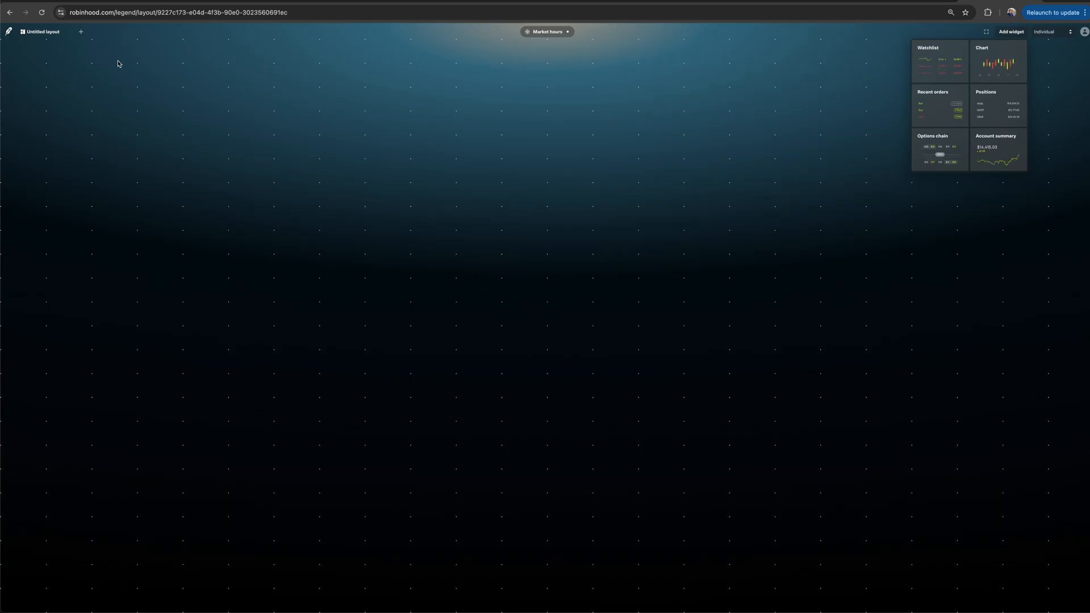
mouse_move(81, 32)
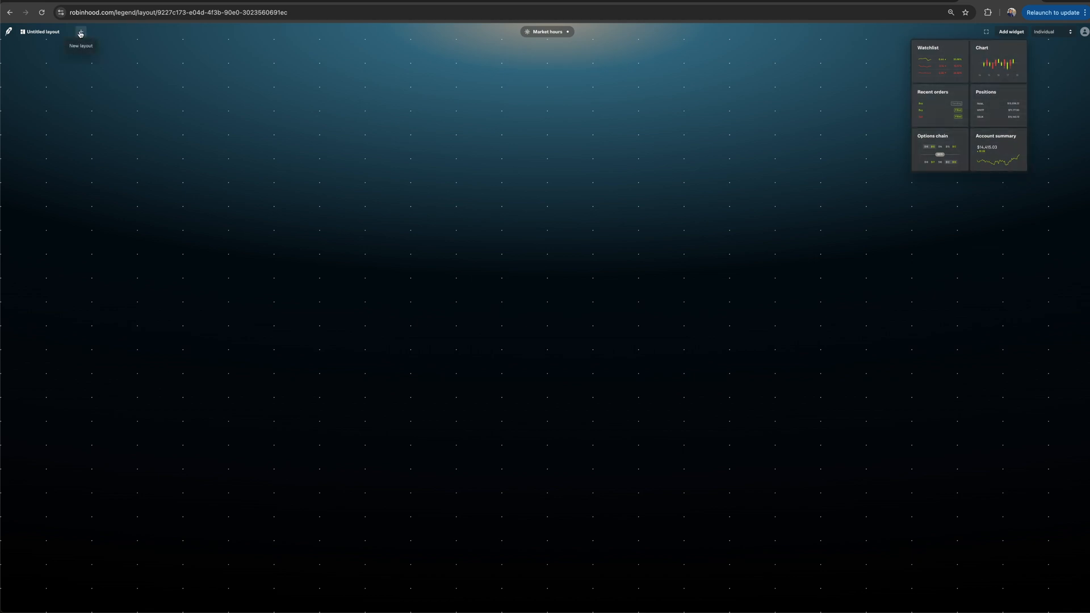
left_click(81, 32)
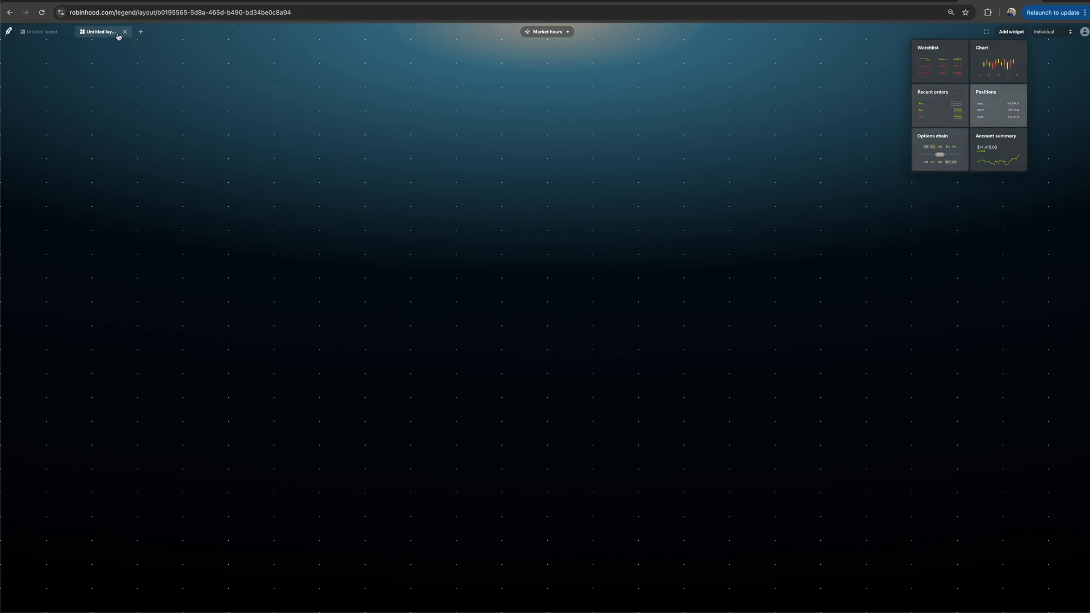
left_click(39, 32)
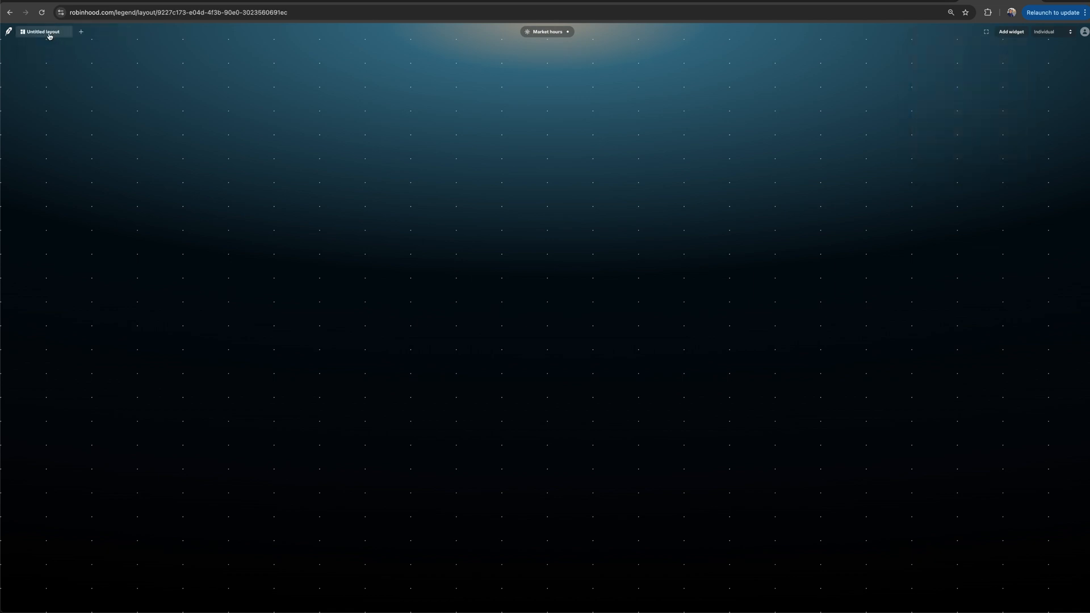
mouse_move(42, 32)
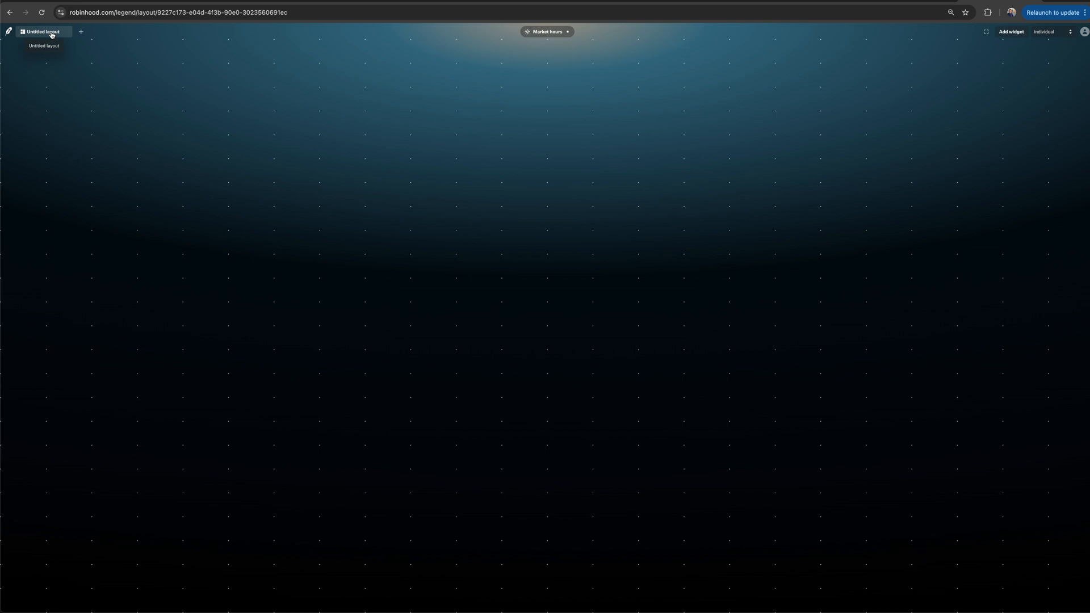
mouse_move(81, 32)
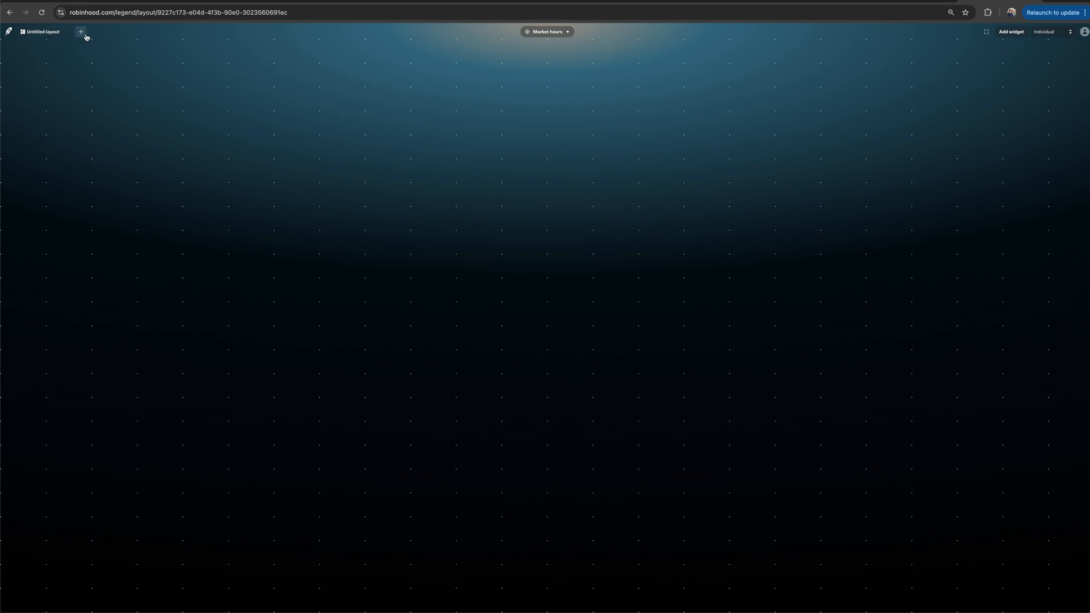
mouse_move(103, 35)
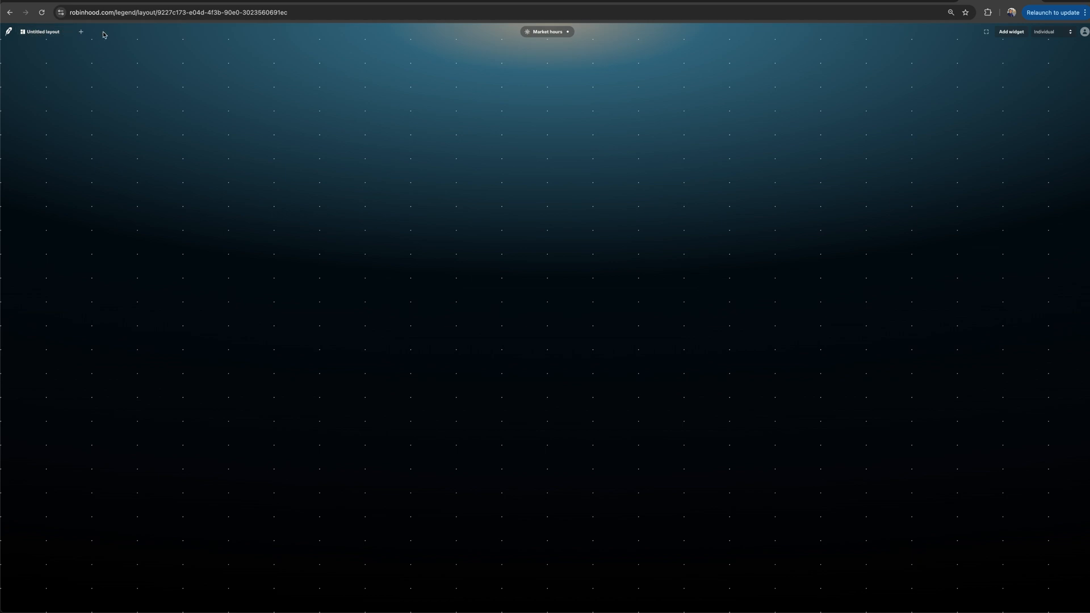
mouse_move(1010, 32)
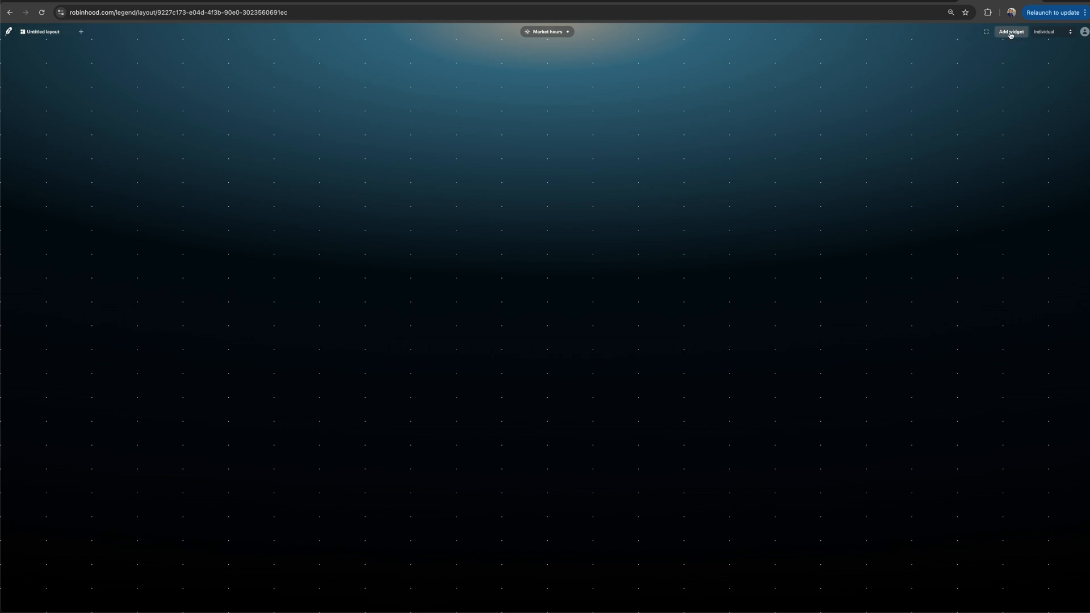
- Show the Add widget palette listing Watchlist, Chart, Positions, Options chain and more
left_click(1010, 32)
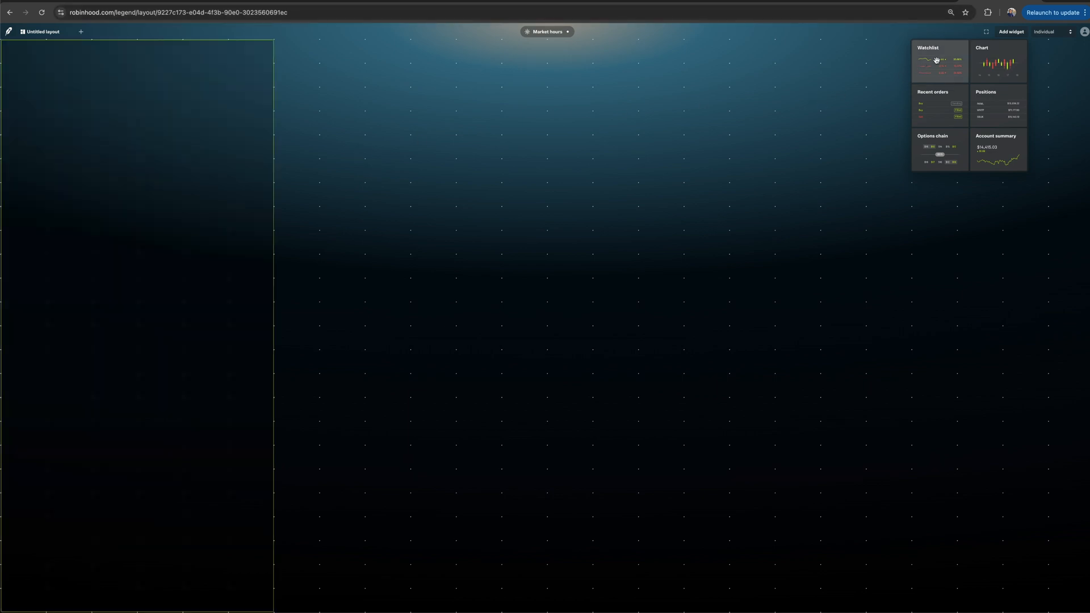
- Place a Watchlist widget on the left and create a new untitled watchlist in it
left_click(939, 60)
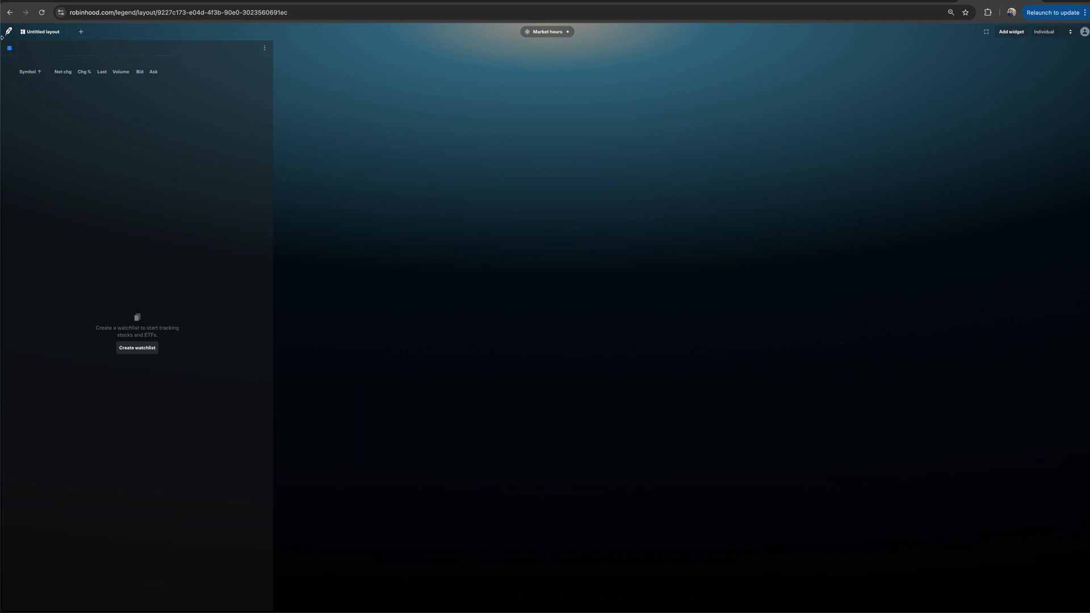
mouse_move(177, 267)
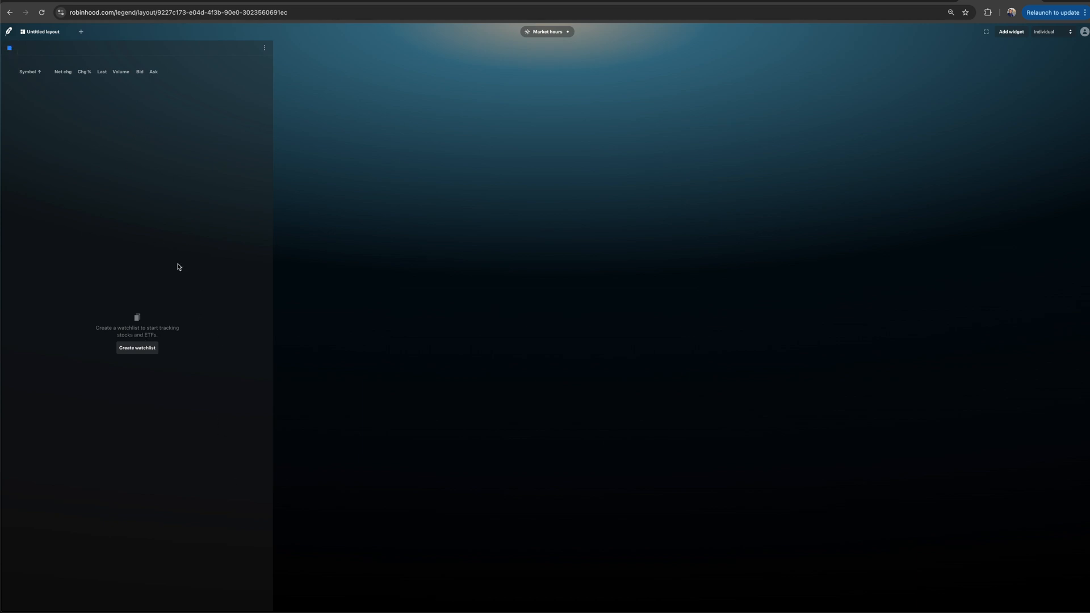
mouse_move(198, 224)
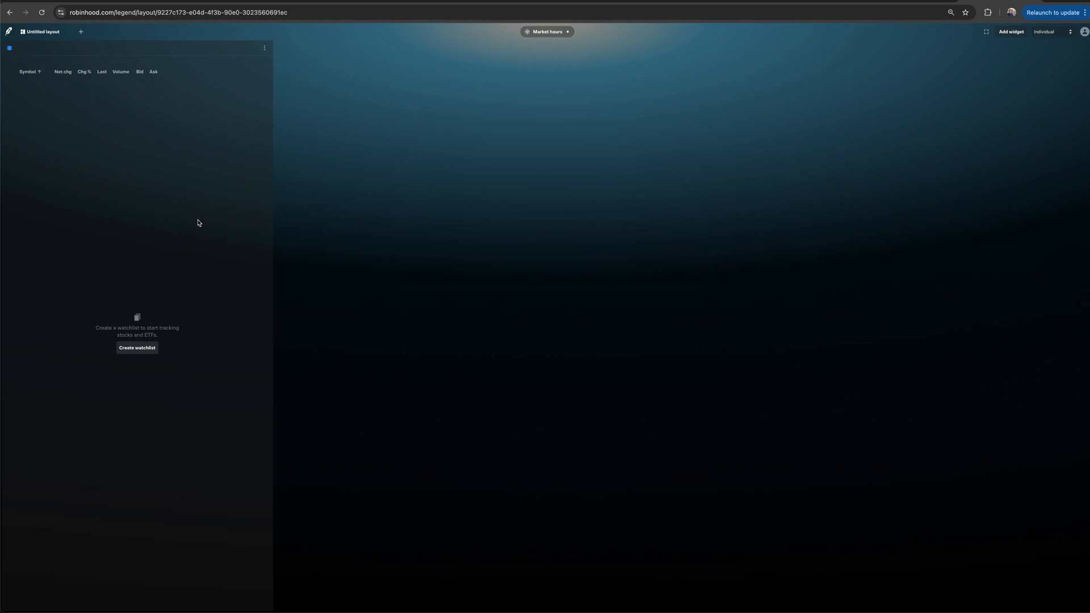
mouse_move(178, 456)
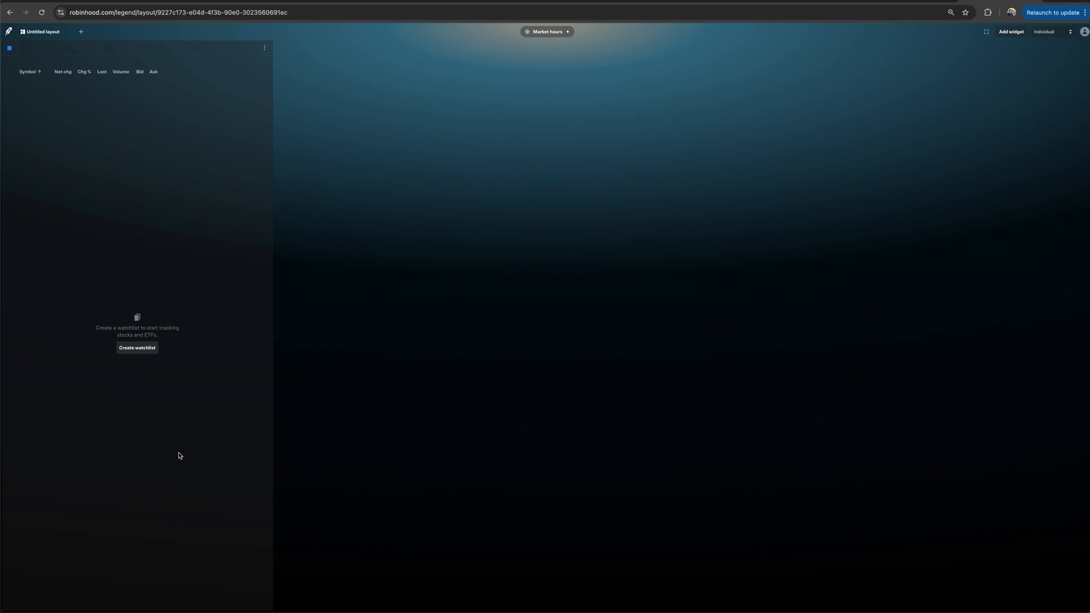
left_click(137, 348)
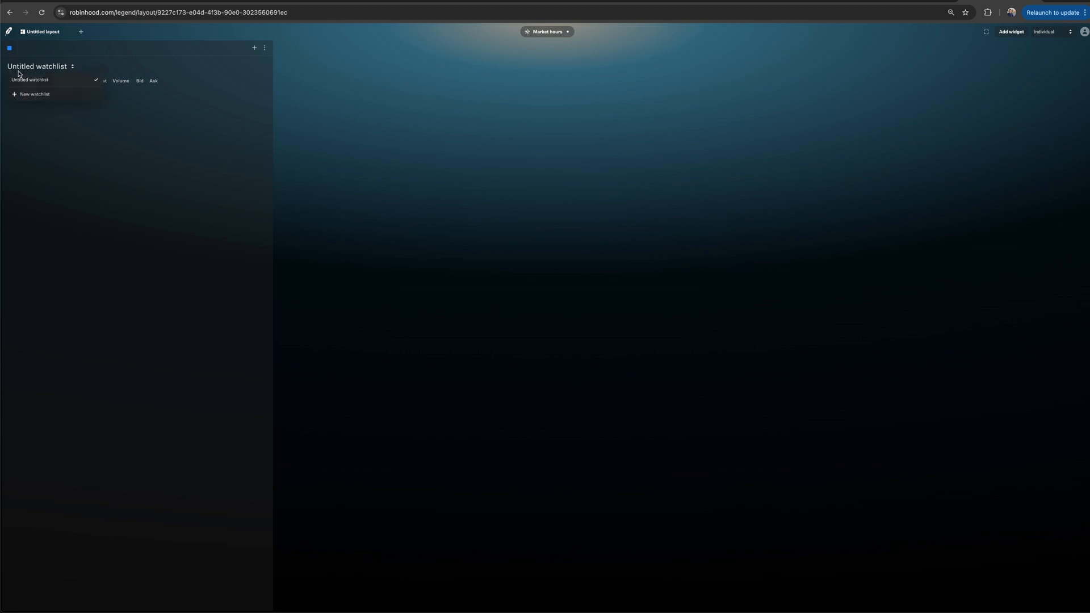
- Rename the untitled watchlist to Tech
left_click(34, 94)
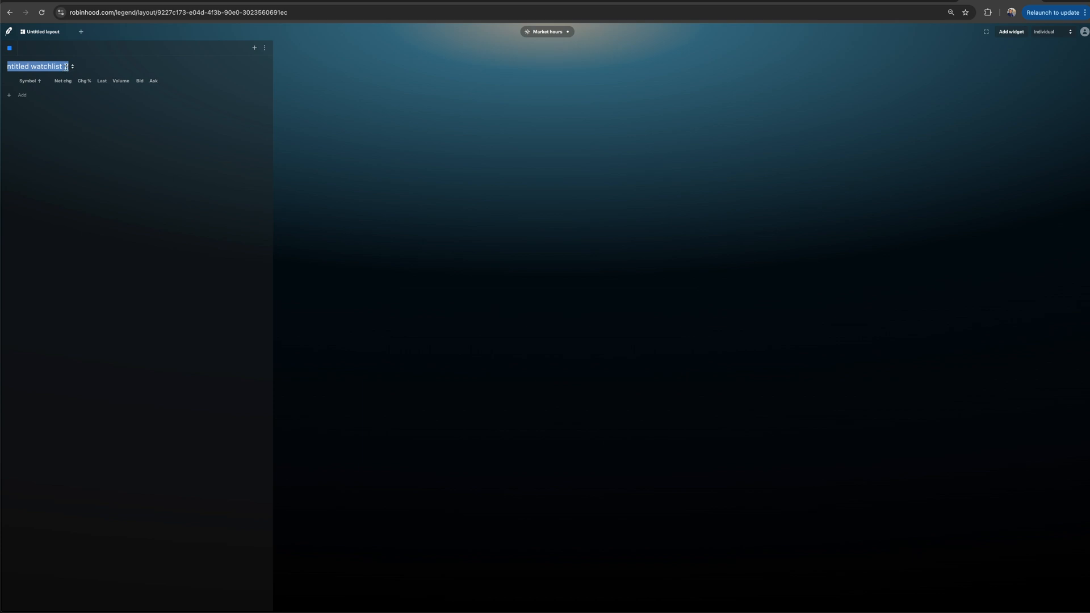
type("T")
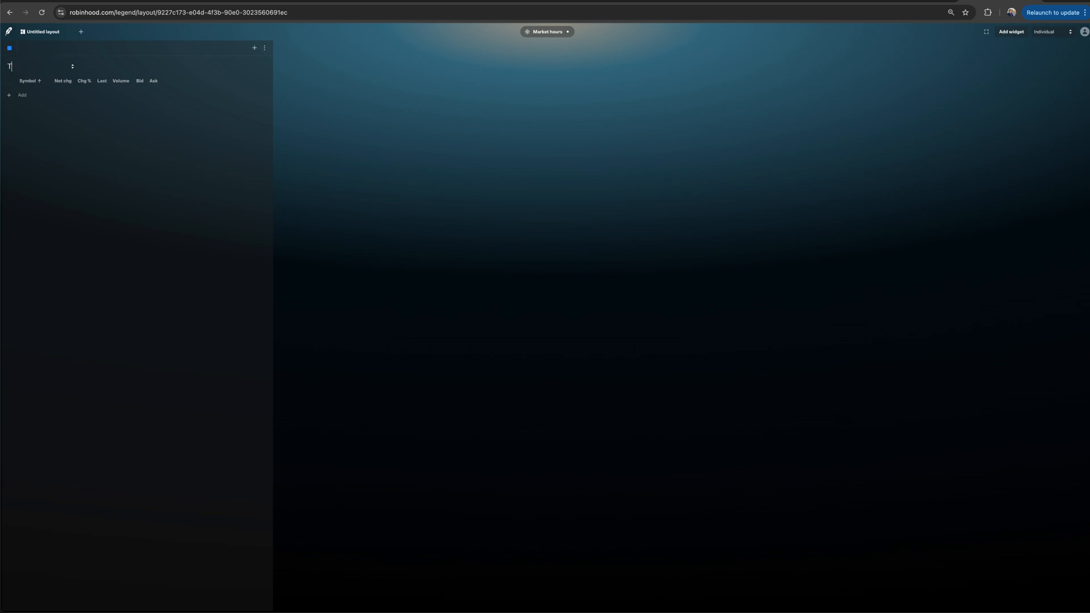
type("Tech")
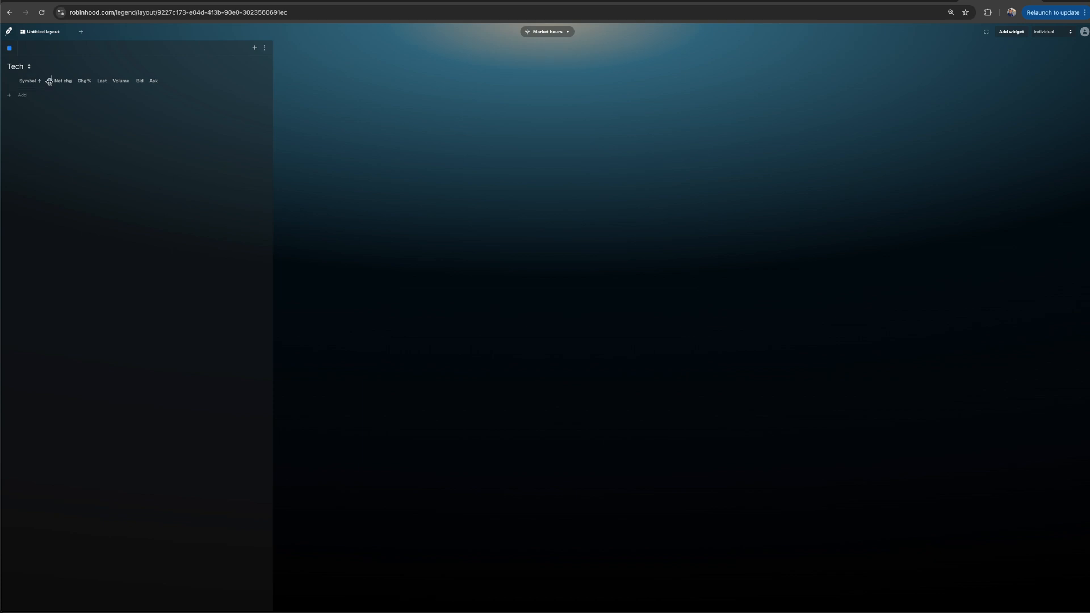
- Add AAPL, NVDA and MSFT to the Tech watchlist
left_click(22, 96)
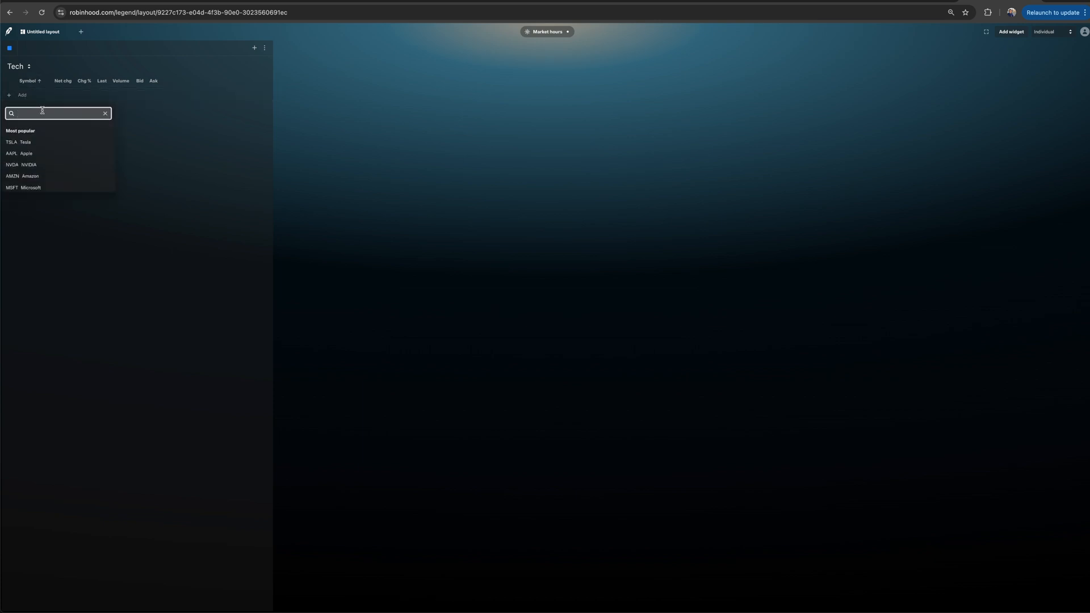
left_click(26, 153)
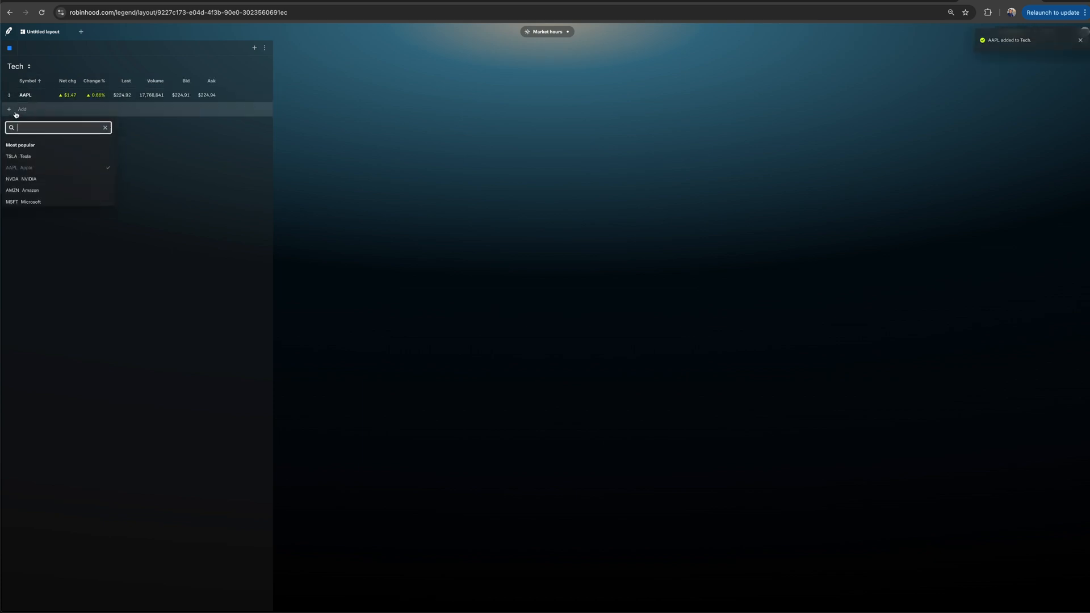
left_click(28, 178)
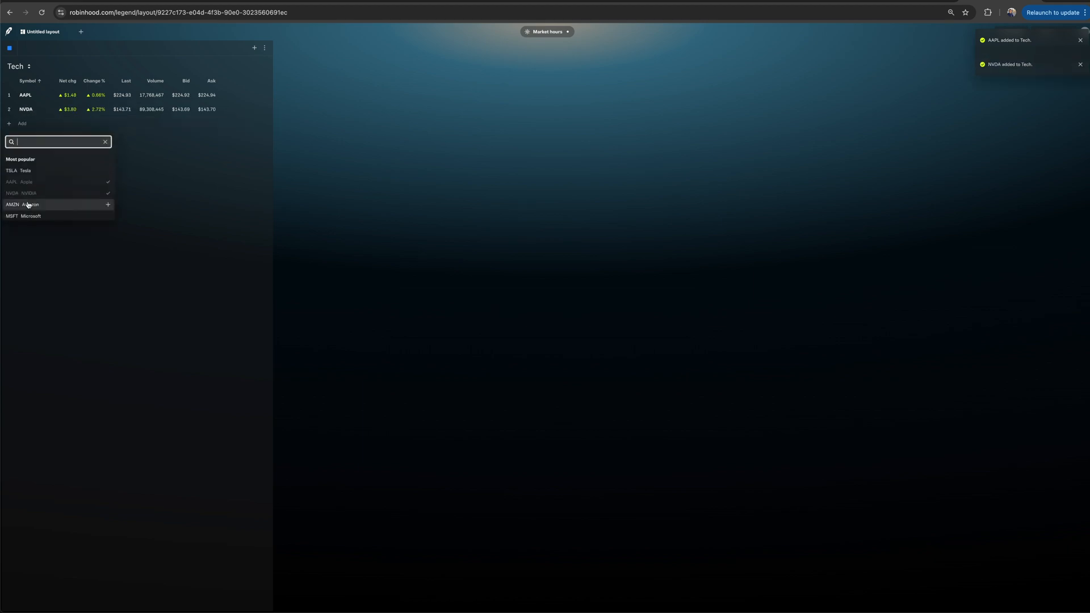
left_click(29, 216)
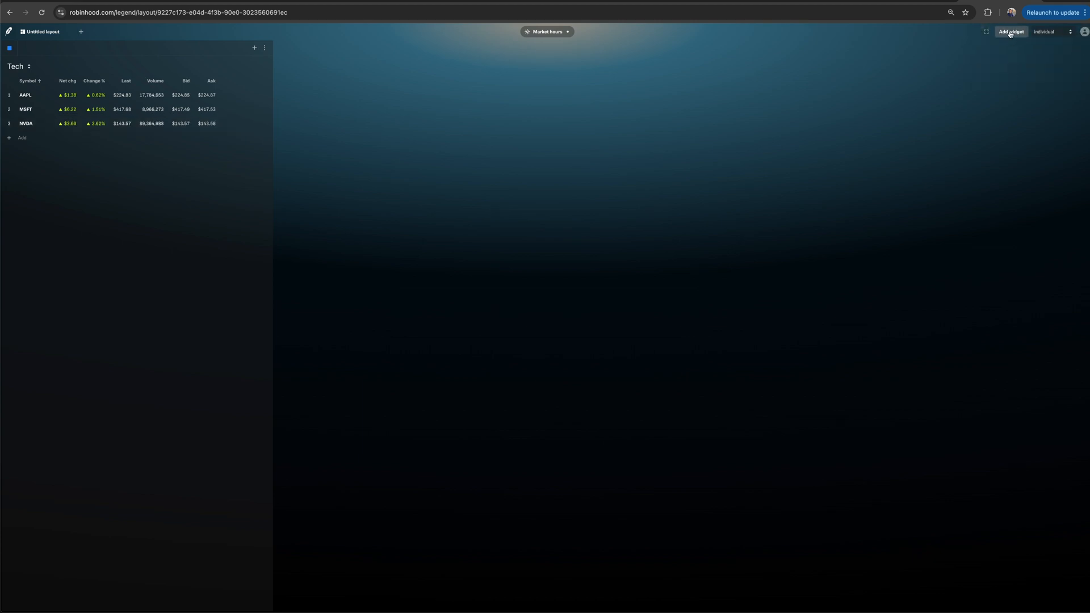
- Add a center chart in the watchlist's linking group showing AAPL's intraday candlesticks
left_click(1009, 32)
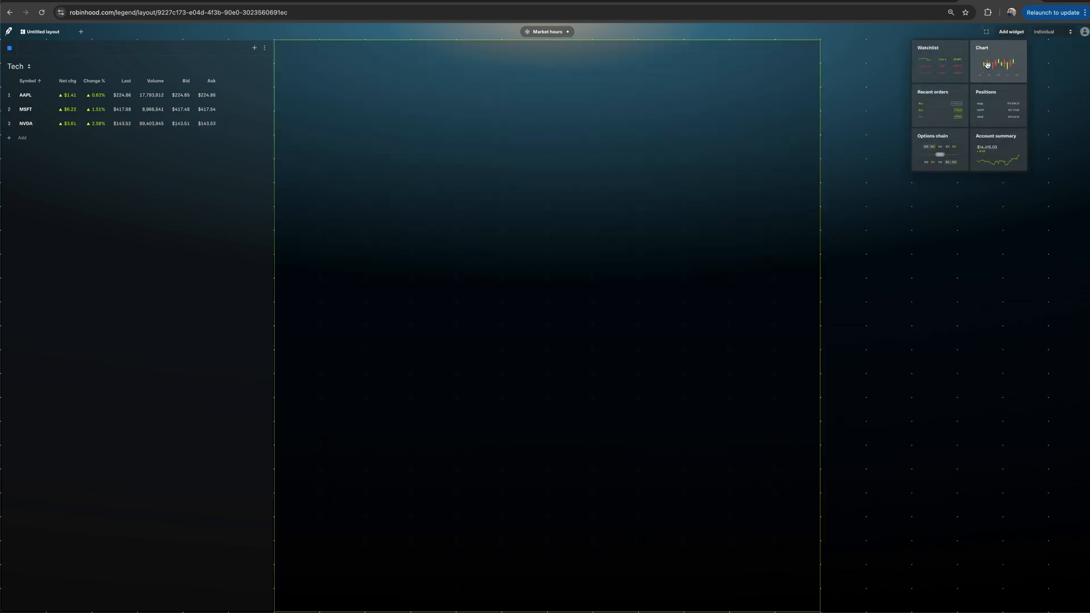
left_click(997, 61)
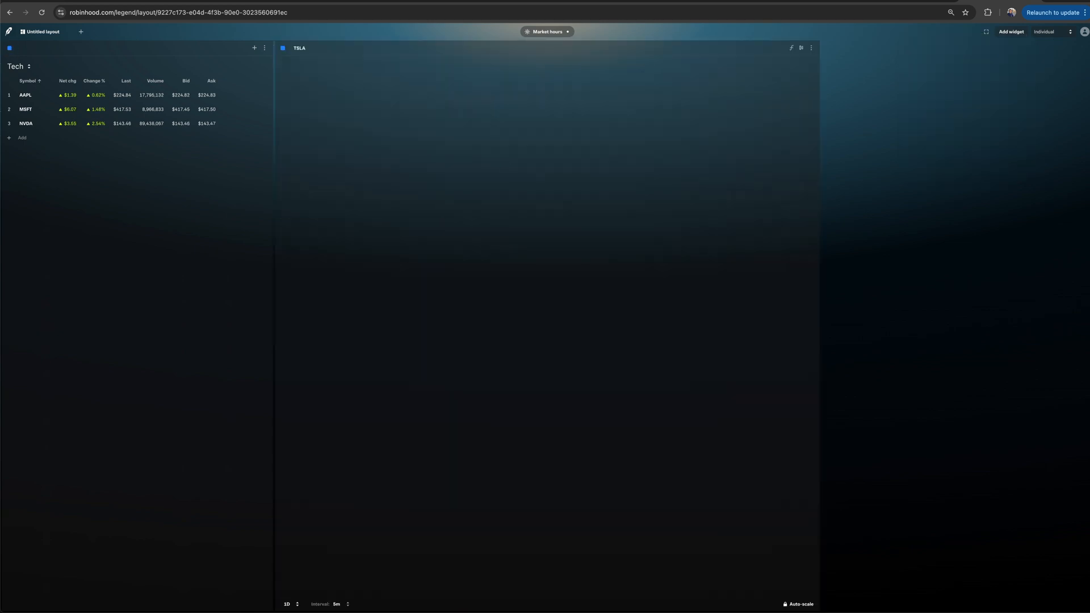
left_click(26, 94)
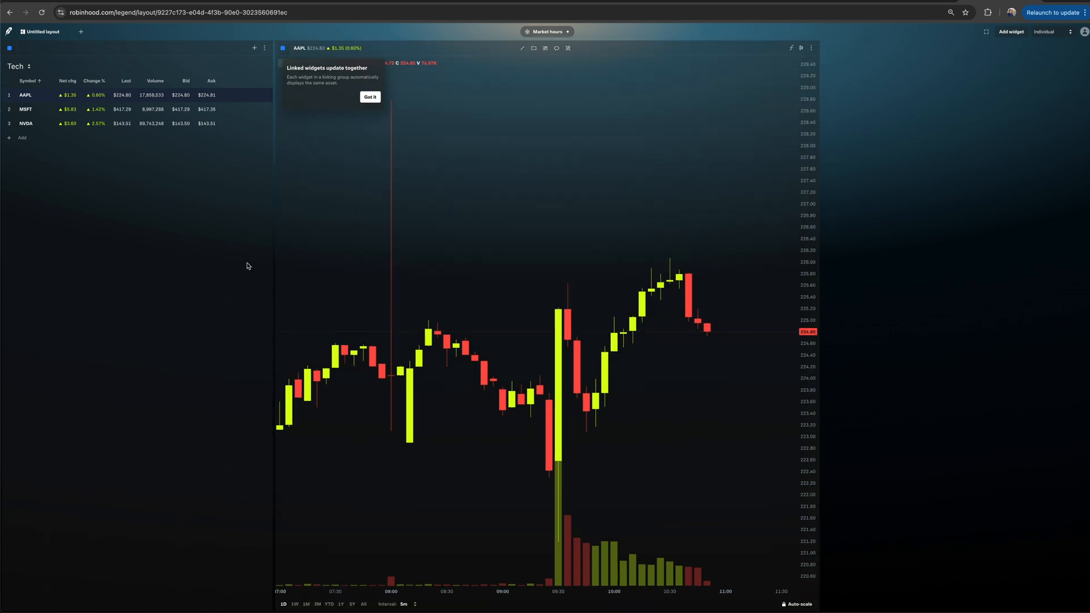
mouse_move(781, 453)
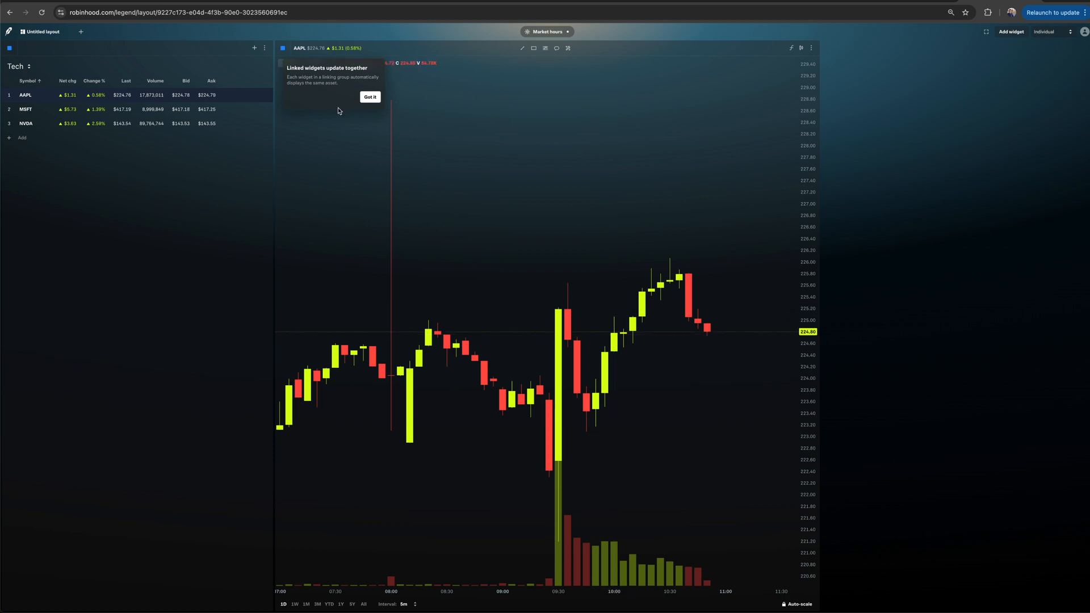
mouse_move(141, 484)
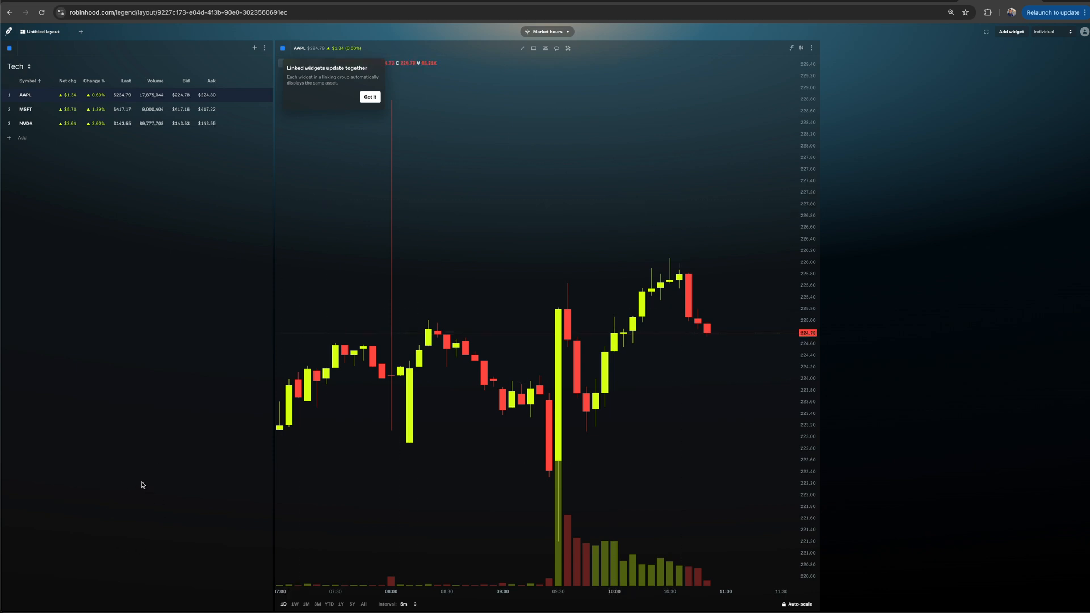
mouse_move(651, 144)
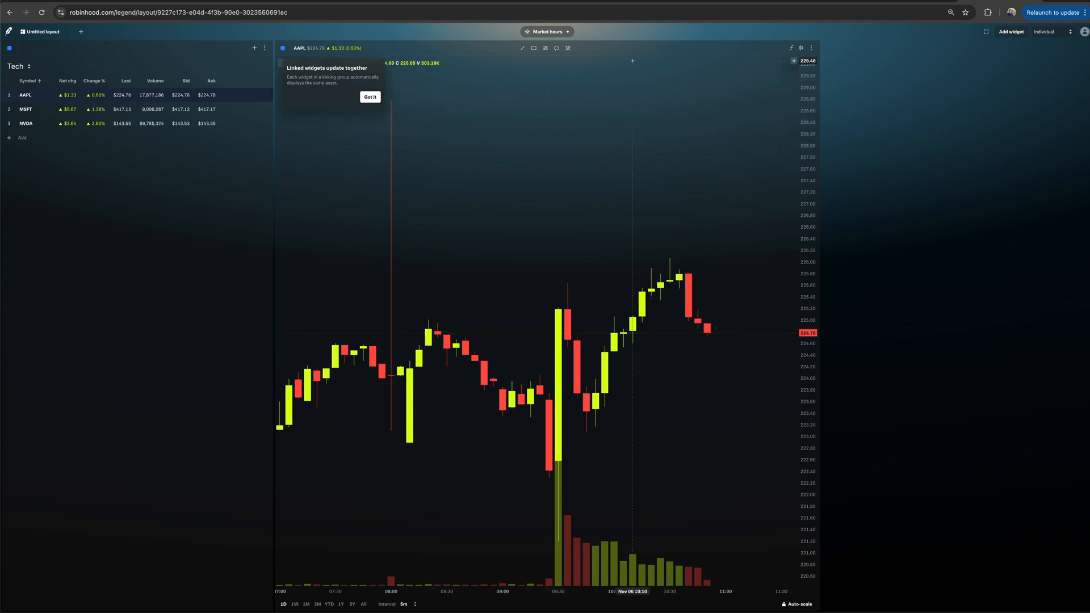
left_click(1009, 31)
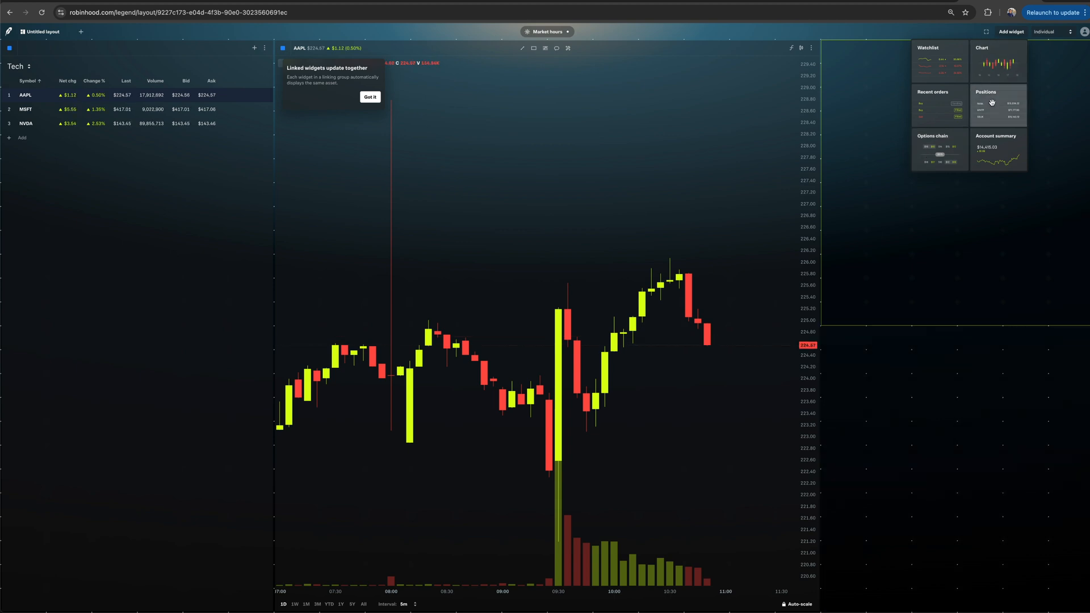
- Place Positions and an AAPL options chain on the right, then close the account panel
left_click(997, 101)
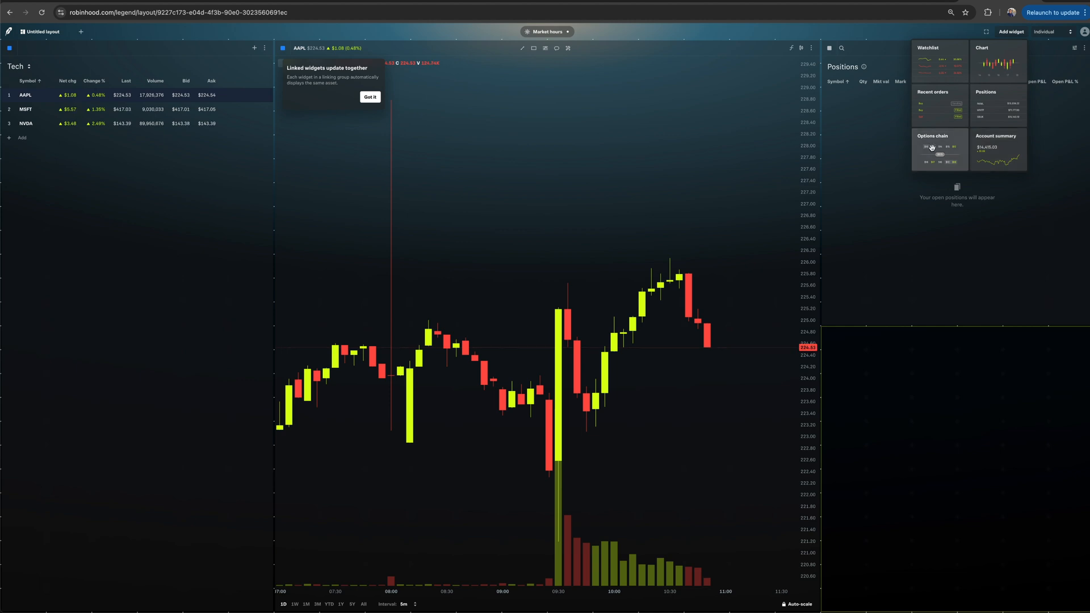
mouse_move(985, 144)
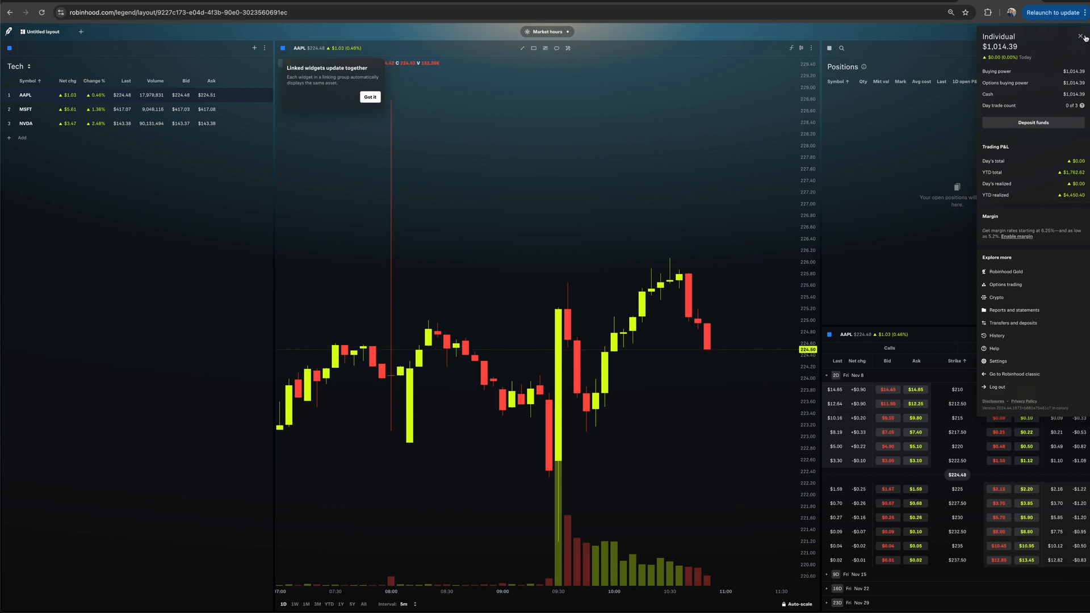
left_click(1082, 36)
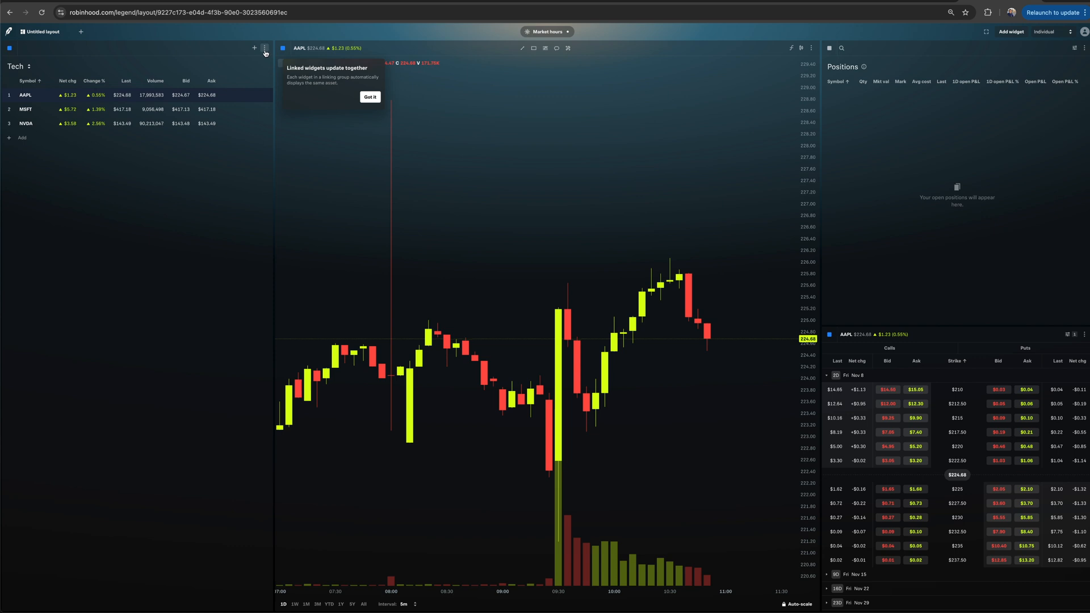
left_click(265, 48)
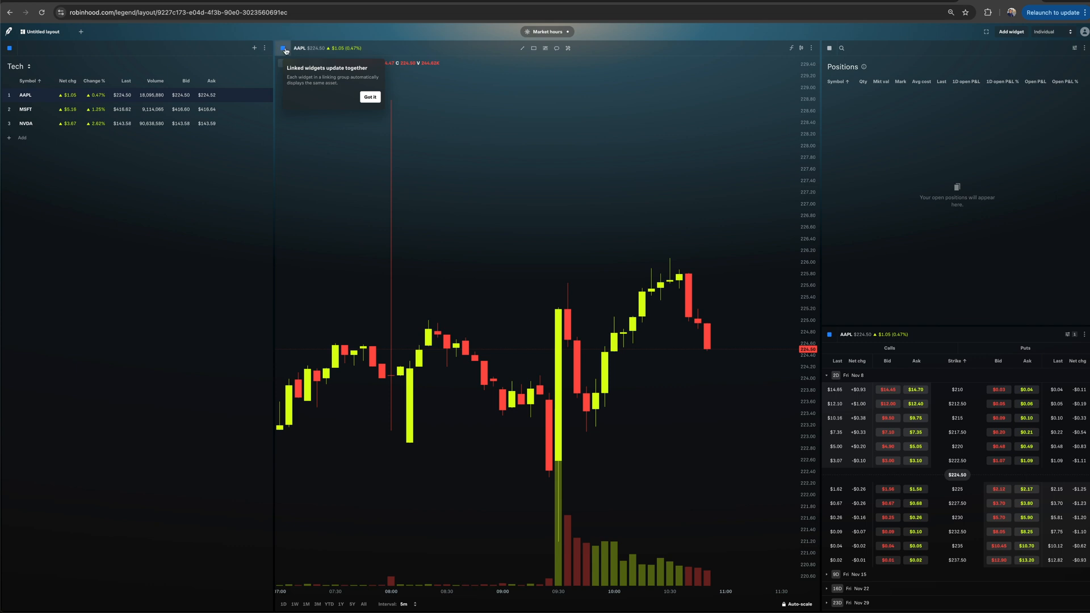
- Keep the chart in the Blue linking group and show MSFT on the linked widgets
left_click(284, 48)
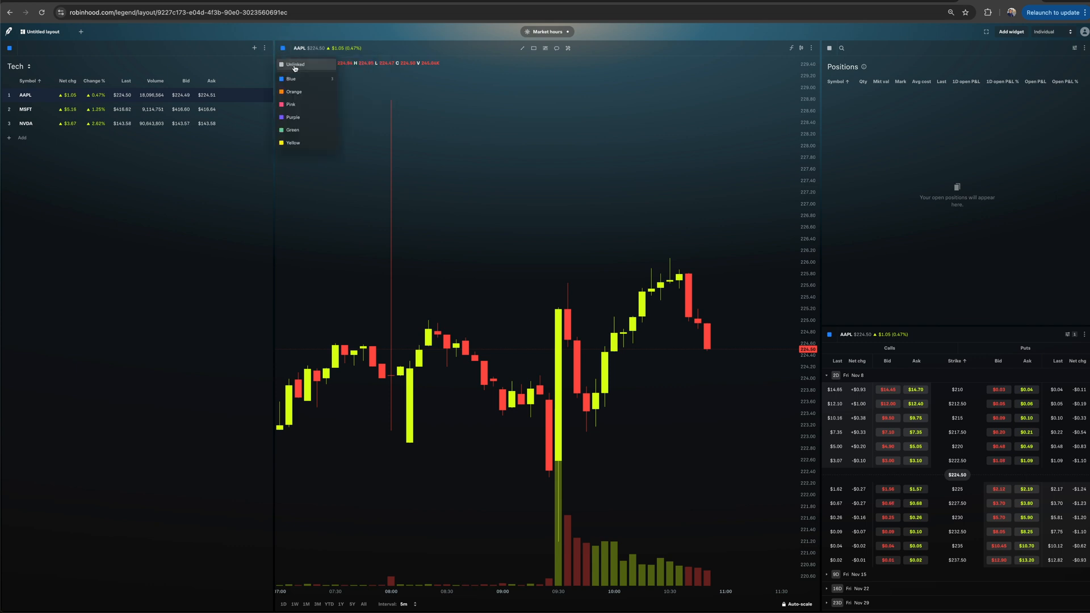
mouse_move(296, 103)
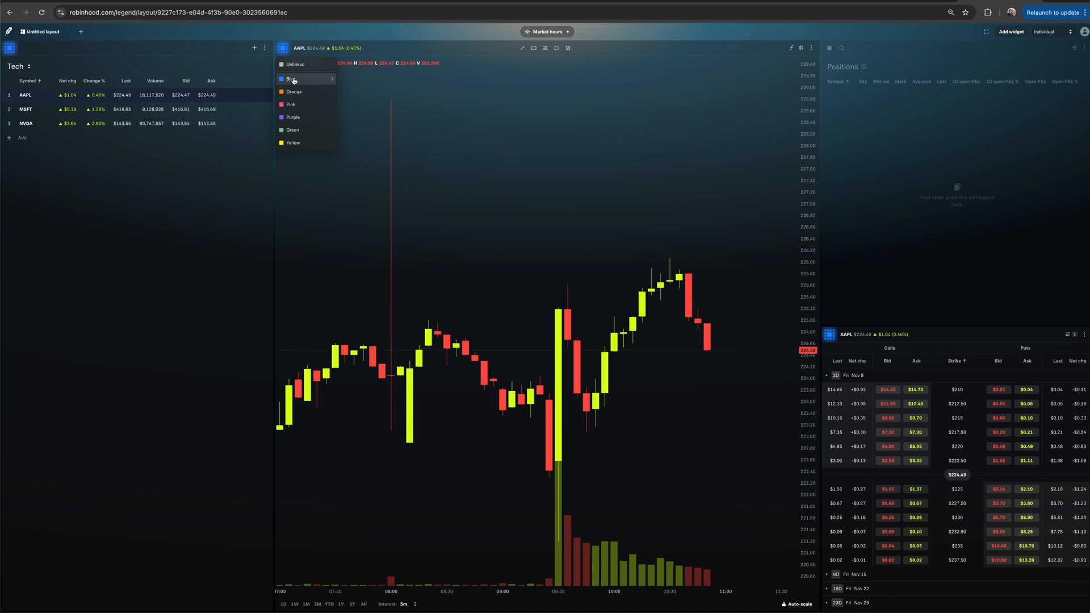
left_click(290, 79)
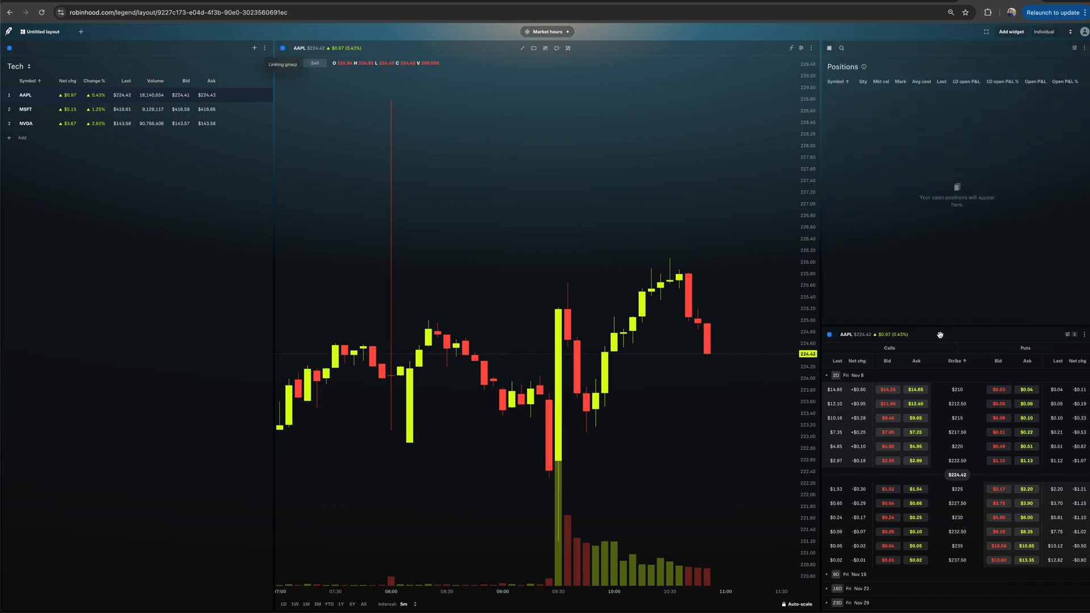
mouse_move(28, 109)
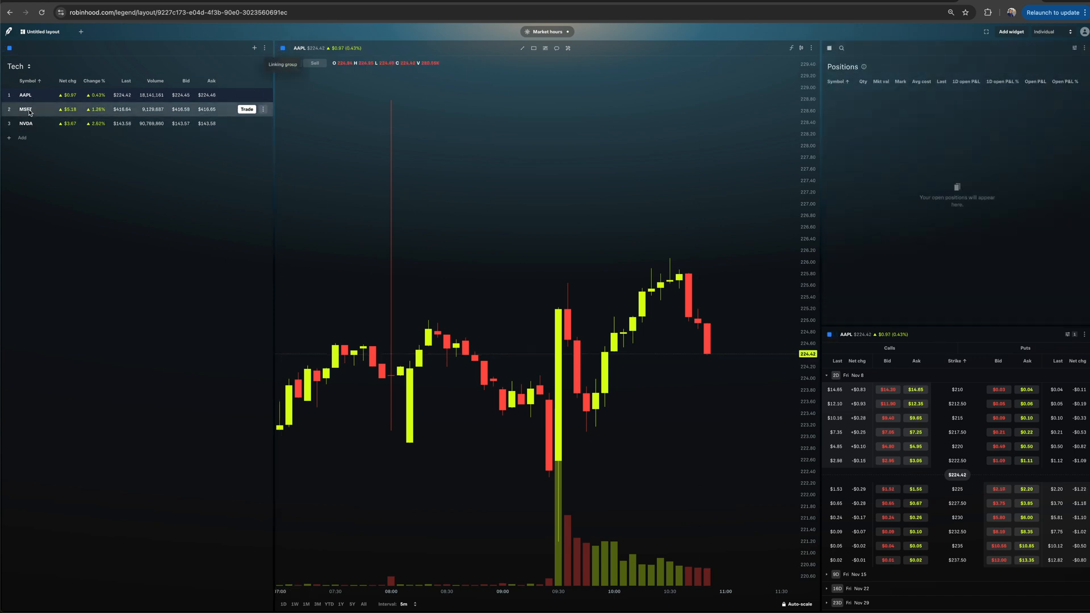
left_click(26, 109)
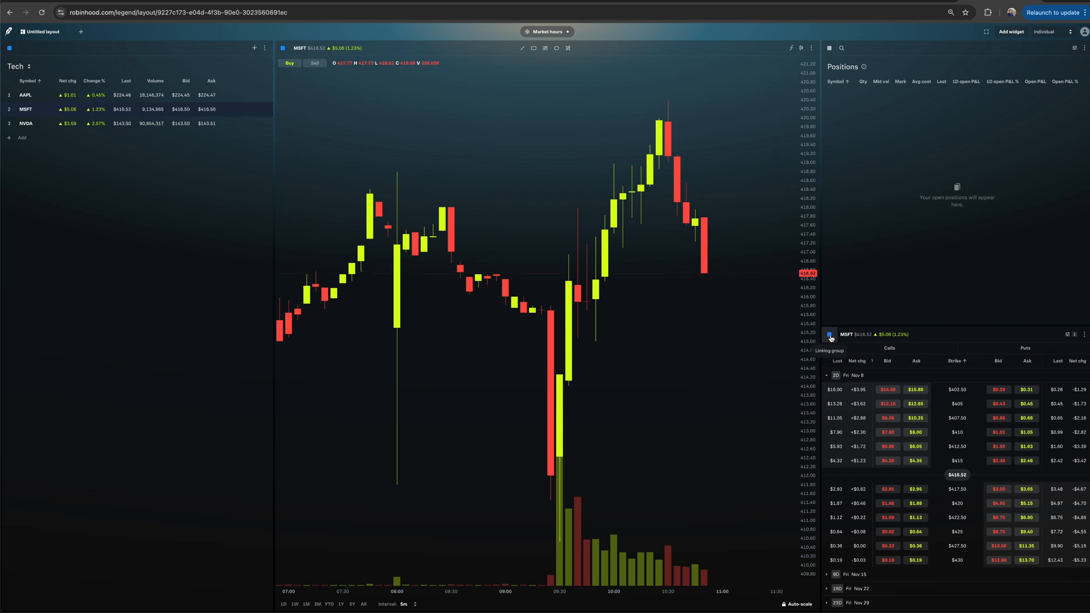
- Test the options chain in the Orange group, select NVDA, then relink it to Blue
left_click(829, 337)
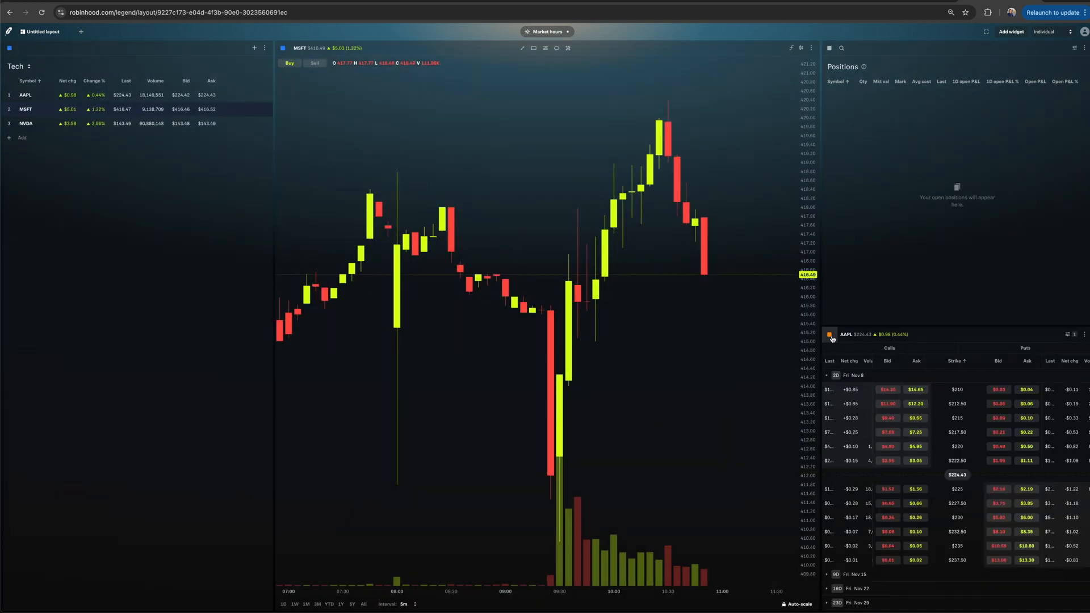
mouse_move(26, 94)
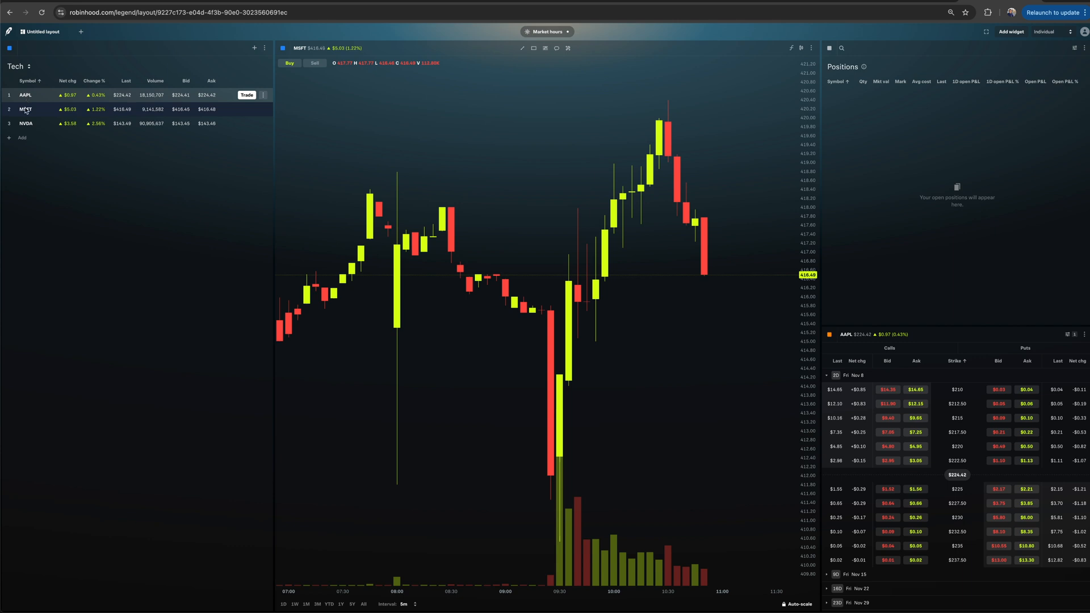
left_click(26, 122)
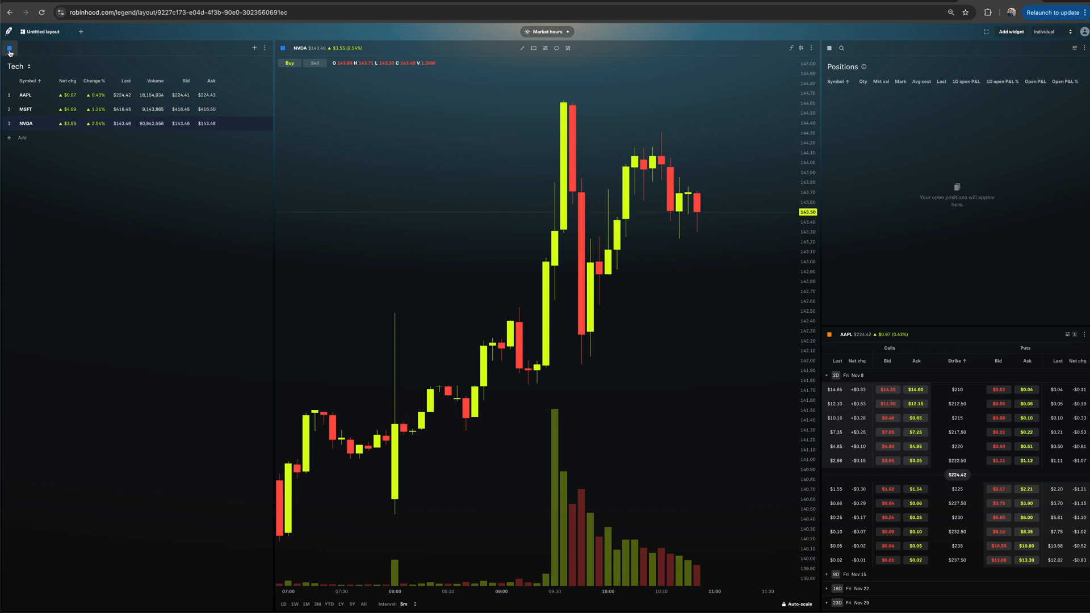
mouse_move(42, 94)
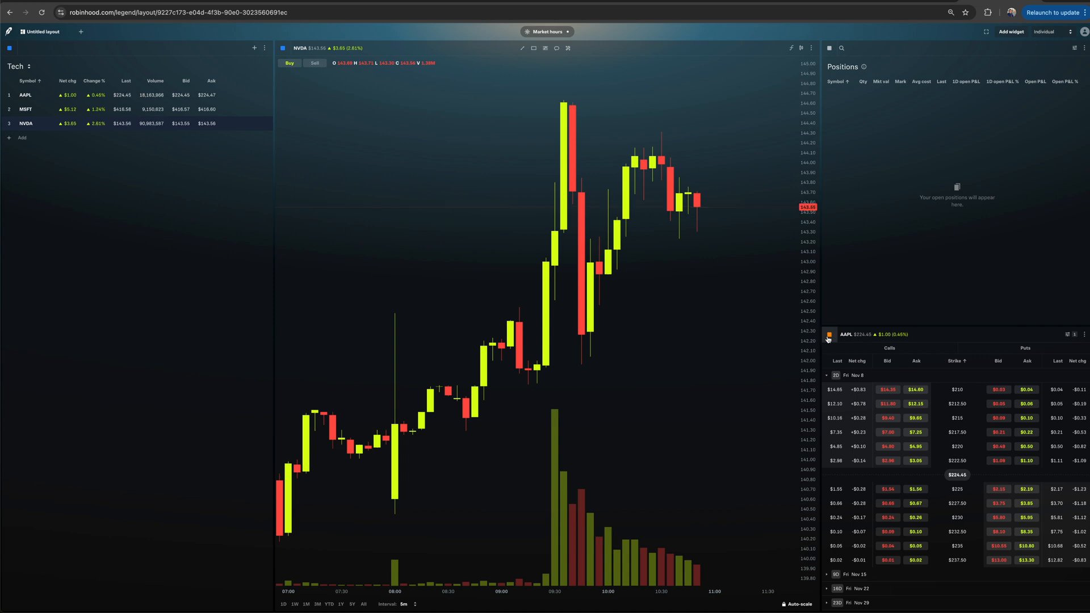
left_click(828, 333)
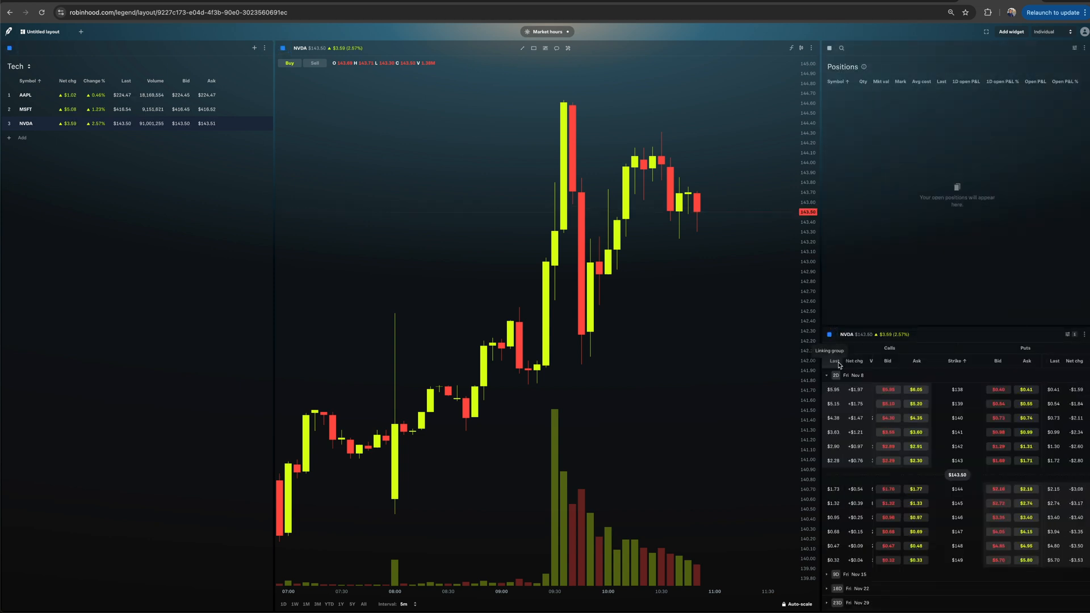
mouse_move(492, 239)
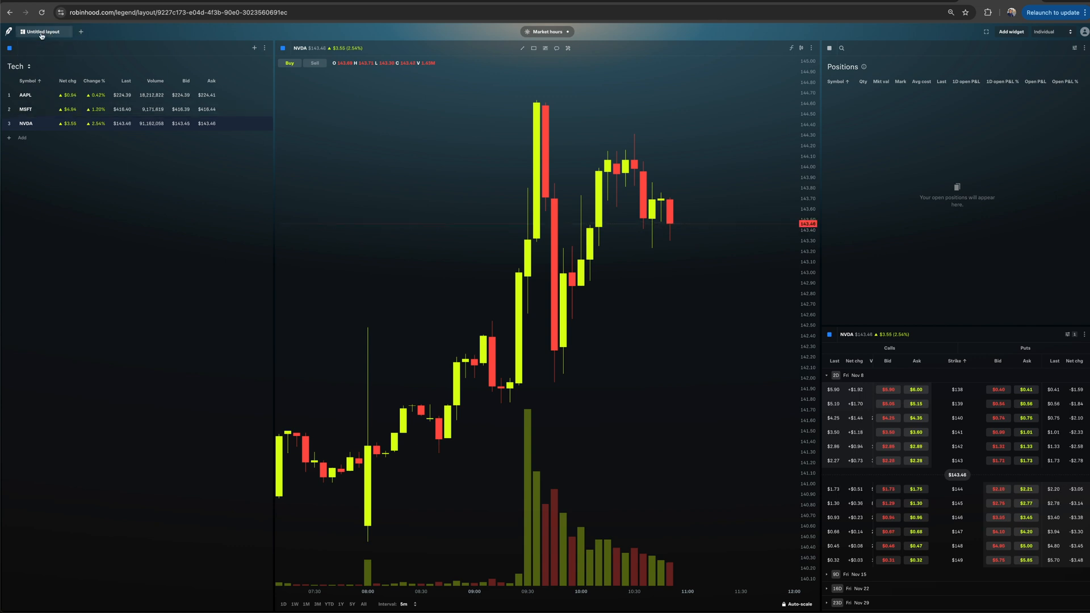
- Rename the untitled layout to Layout 1 via the tab's Edit name option
left_click(42, 32)
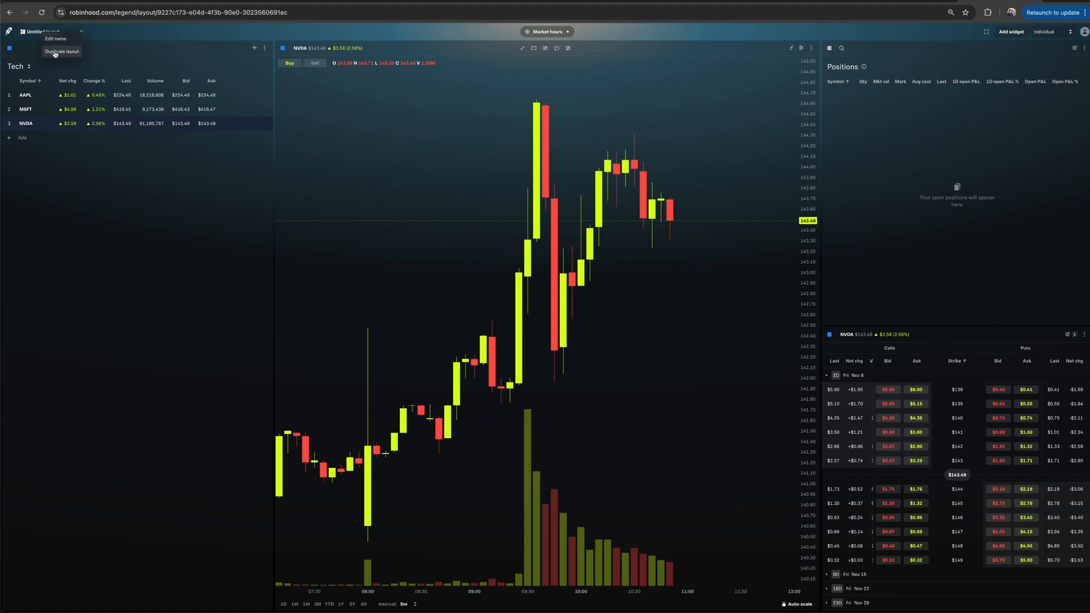
left_click(55, 39)
type("Layout 1")
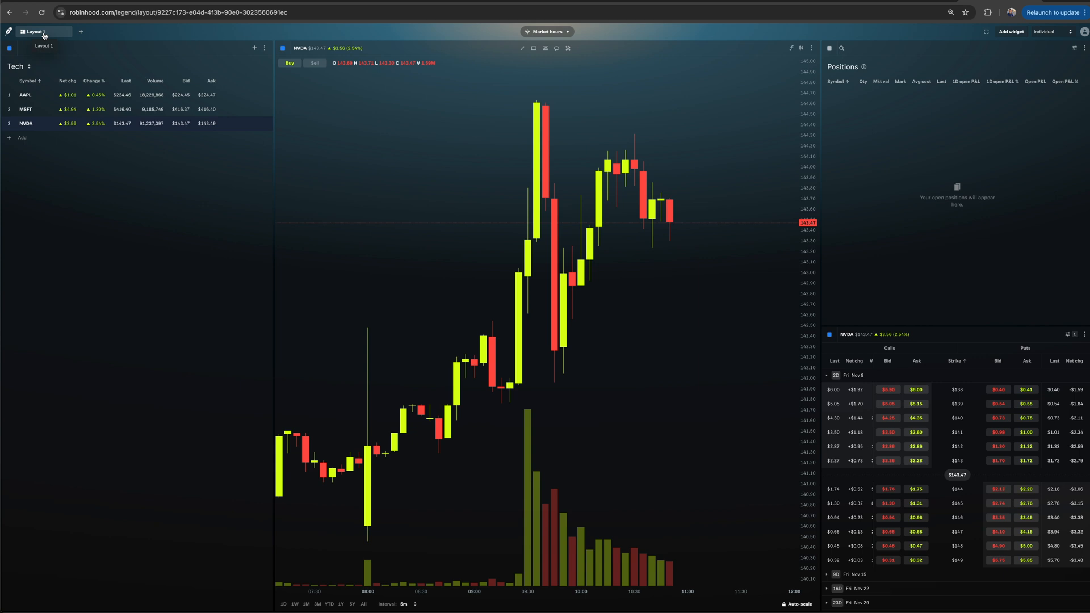
left_click(35, 31)
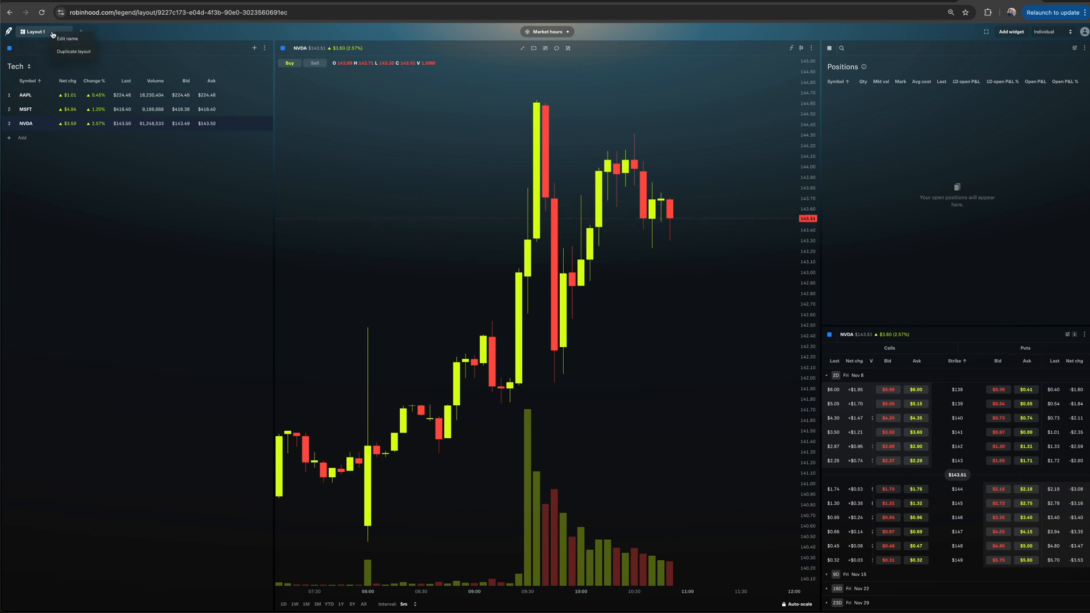
mouse_move(223, 324)
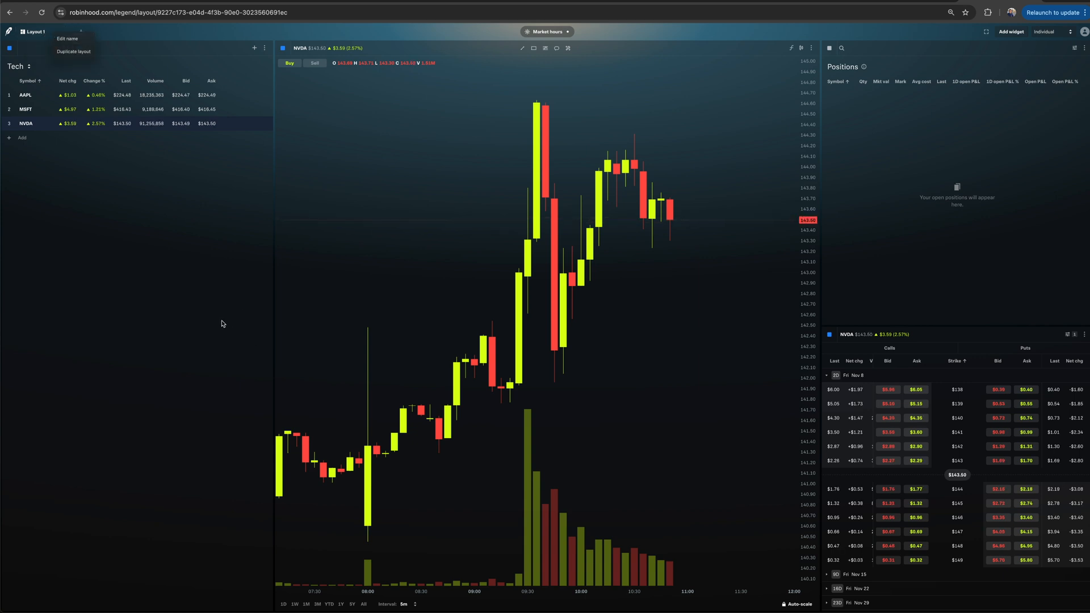